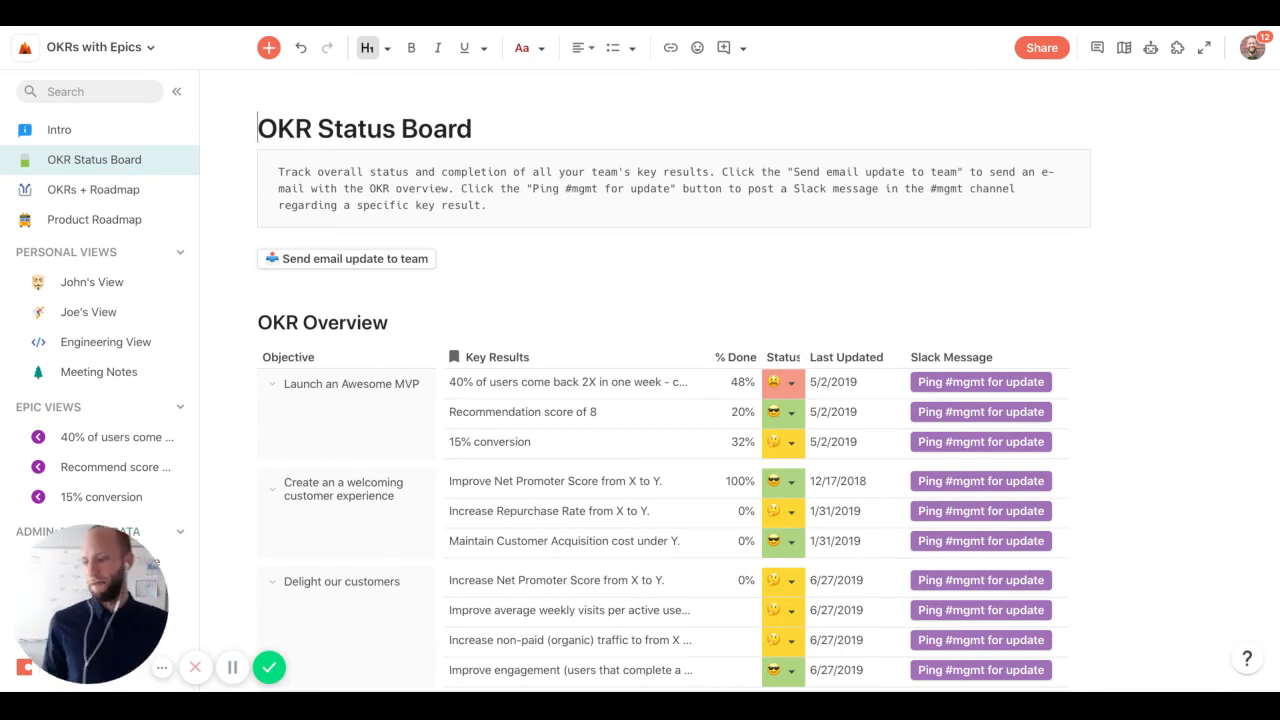
# Review the Launch an Awesome MVP objective and its 15% conversion key result, then go to OKRs + Roadmap
pyautogui.scroll(-3)
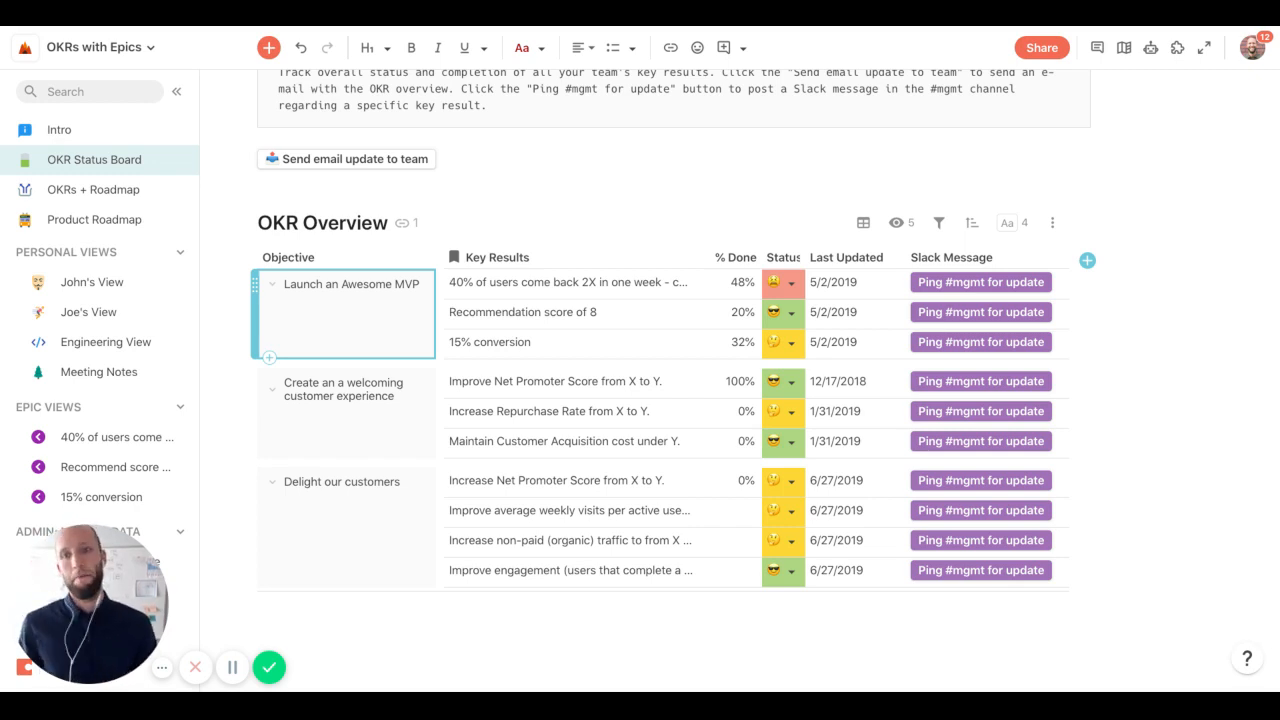
pyautogui.click(568, 282)
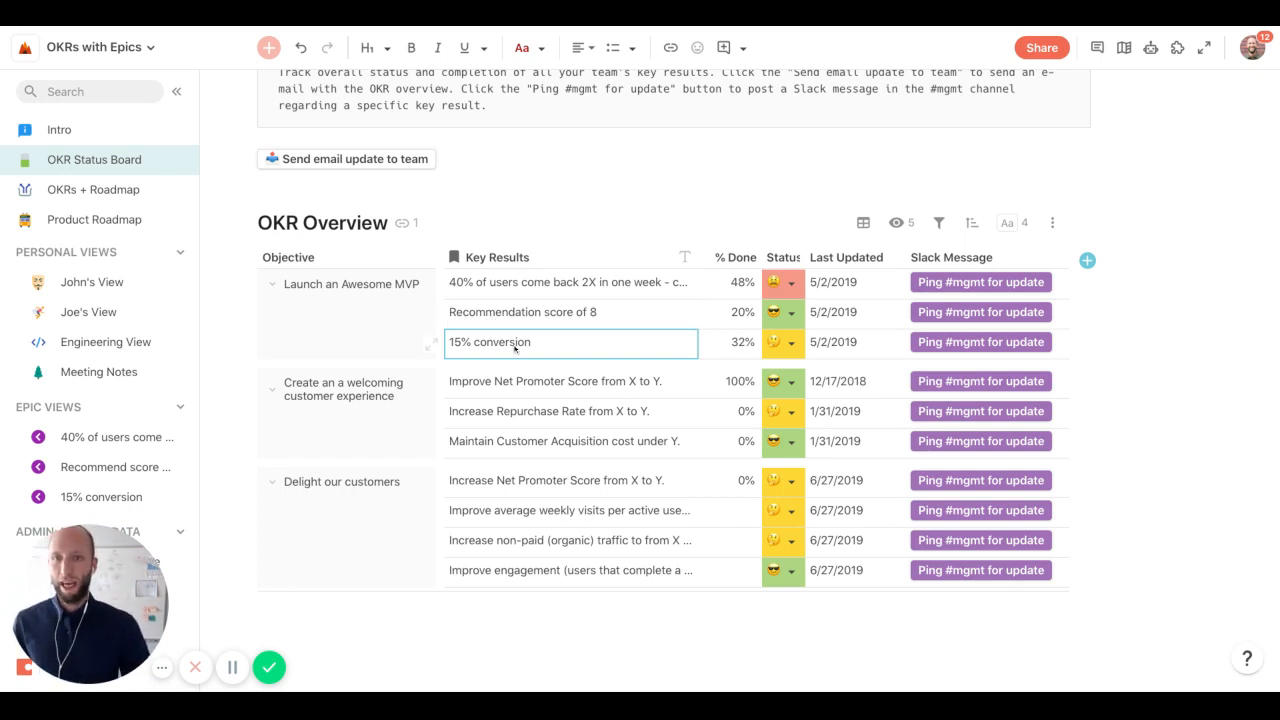
pyautogui.click(516, 312)
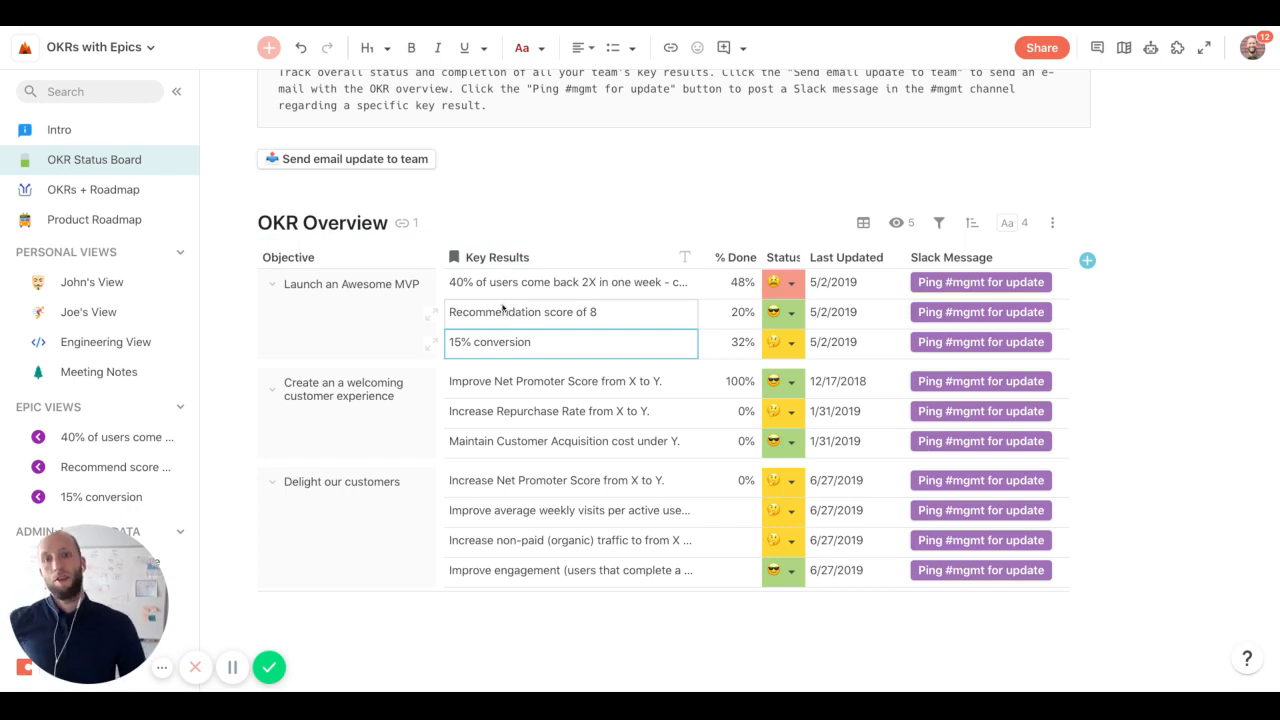
pyautogui.click(92, 188)
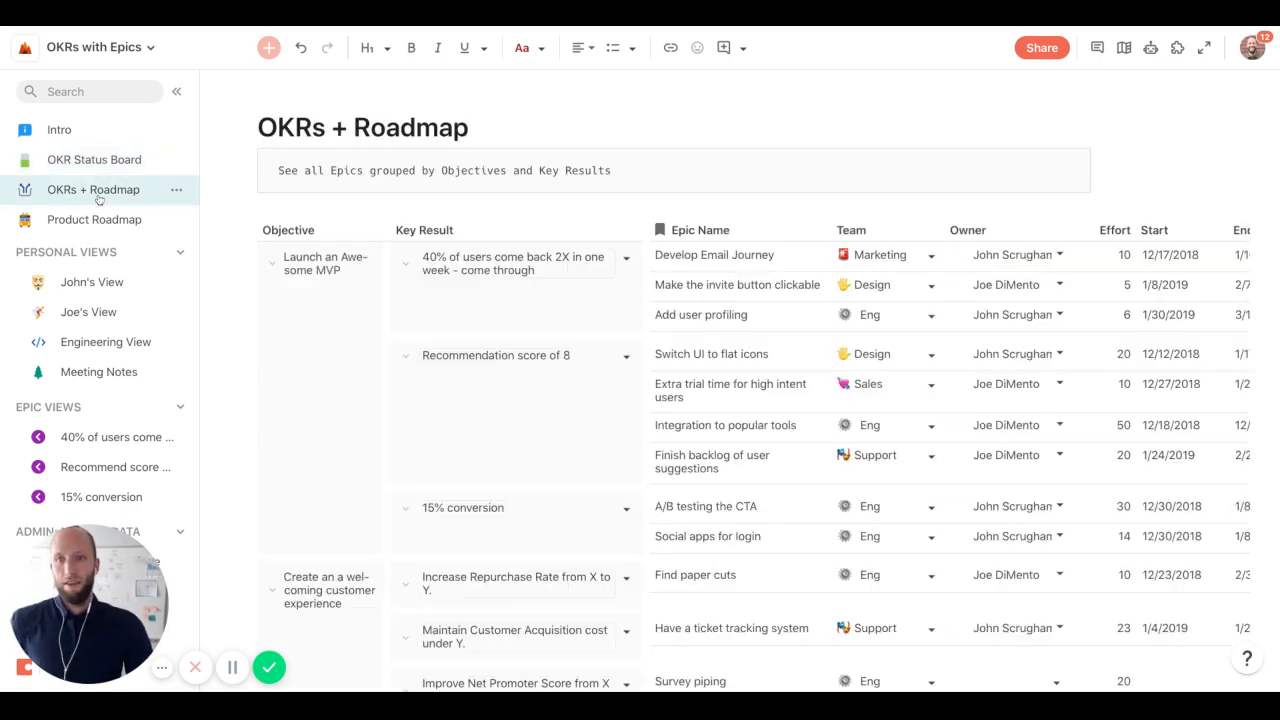
pyautogui.click(288, 228)
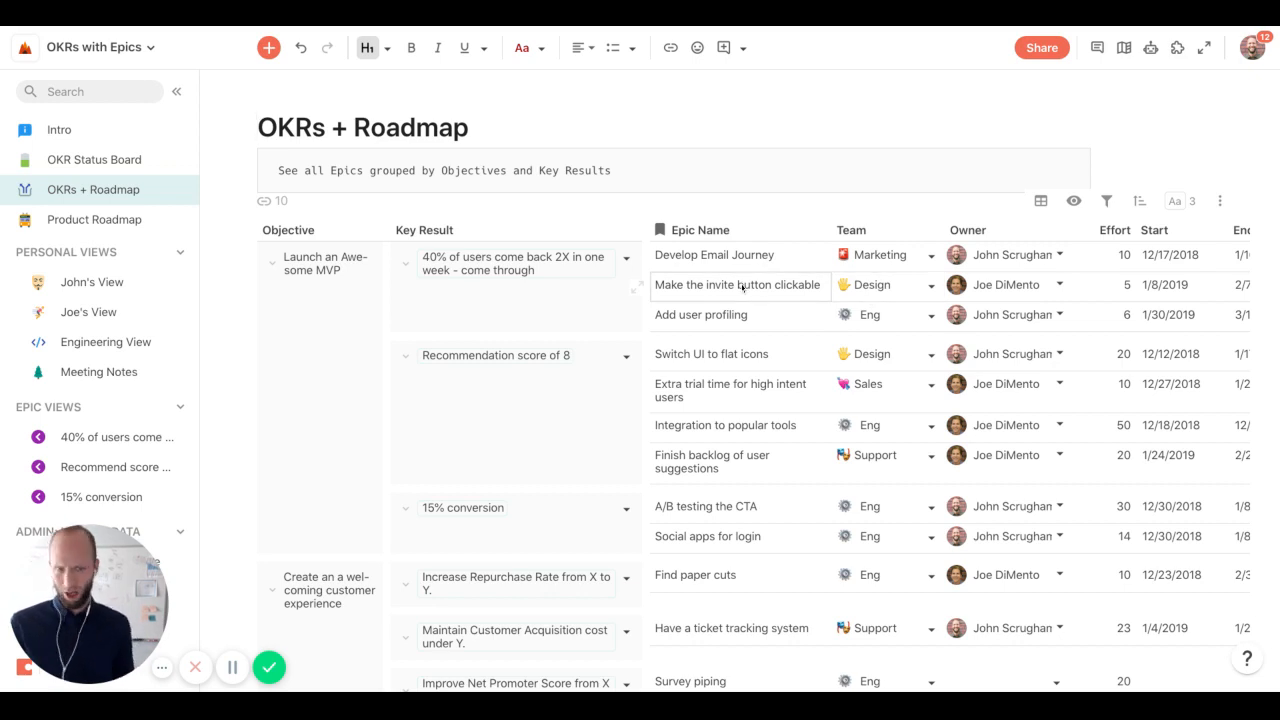
pyautogui.moveTo(744, 288)
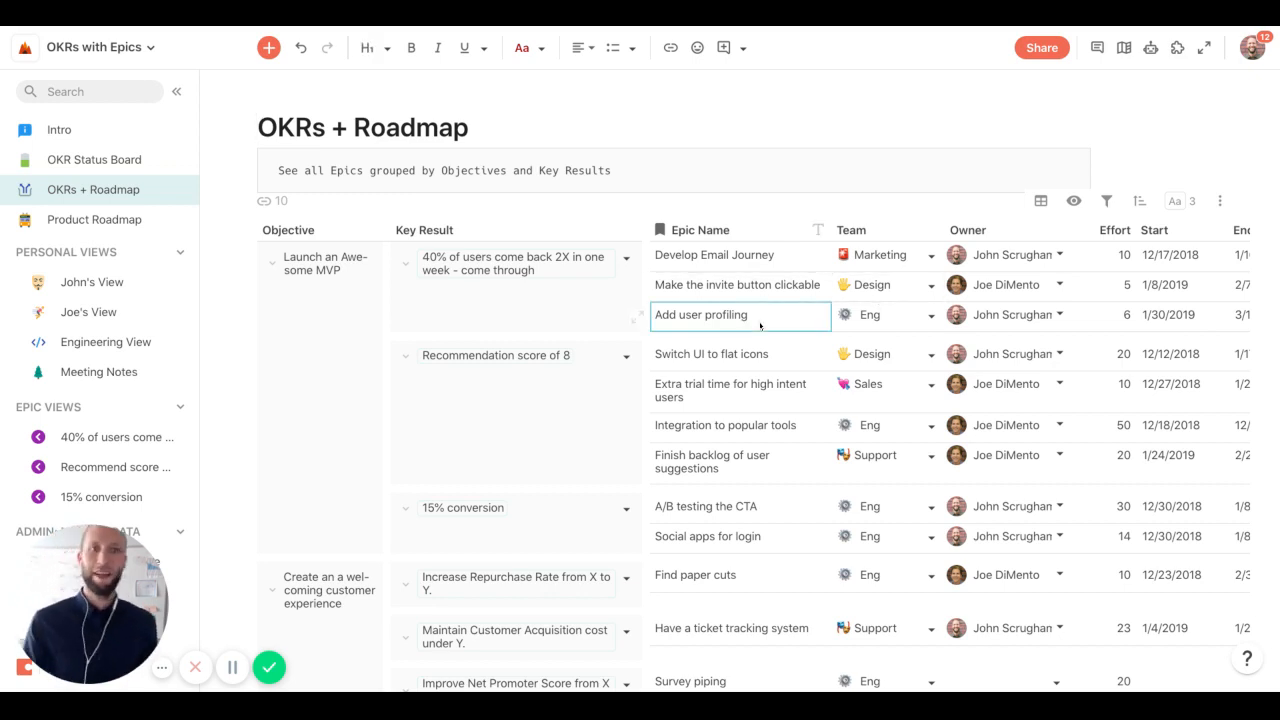
pyautogui.hscroll(3)
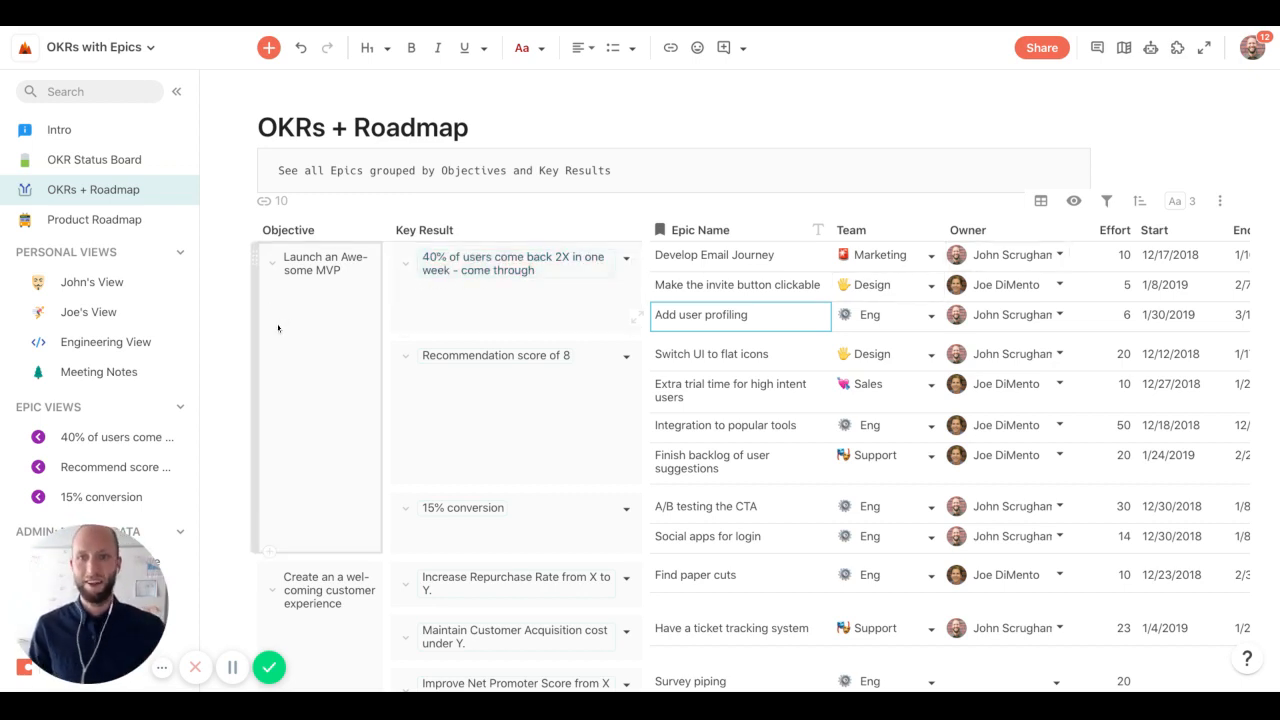
pyautogui.moveTo(84, 232)
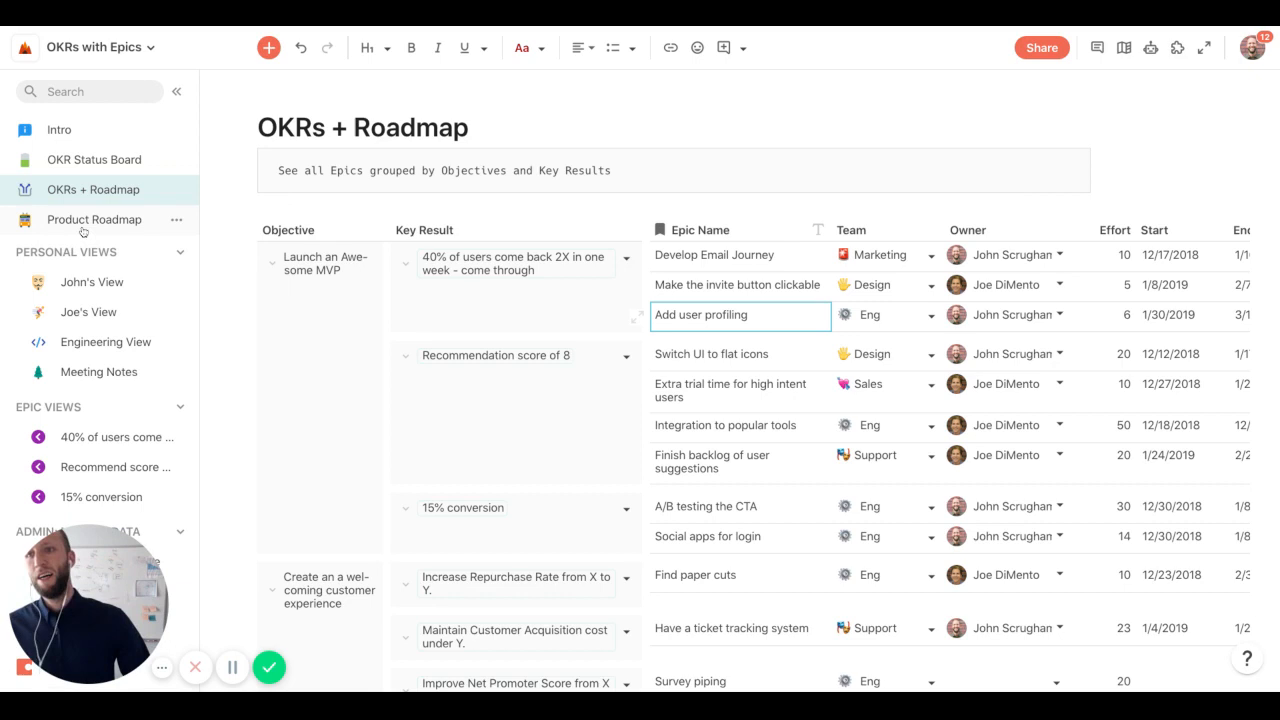
# View the Product Roadmap Gantt of epics, then return to the OKRs + Roadmap table
pyautogui.click(94, 218)
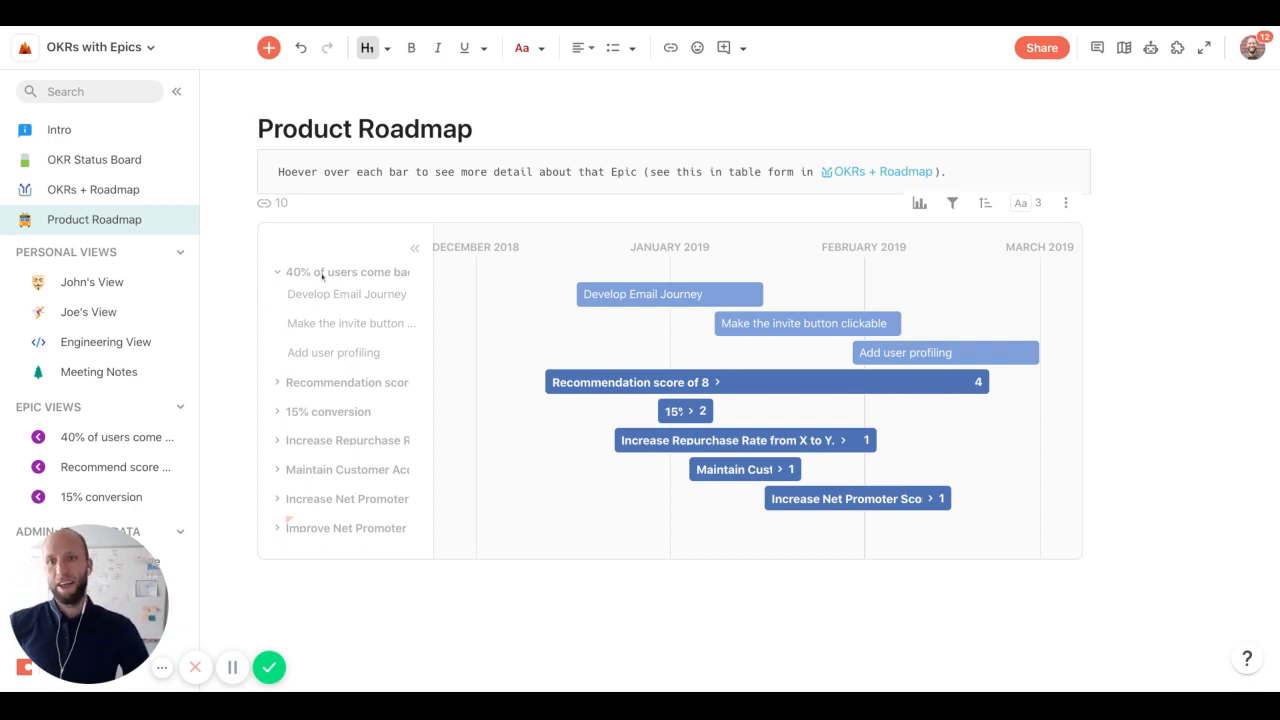
pyautogui.moveTo(740, 292)
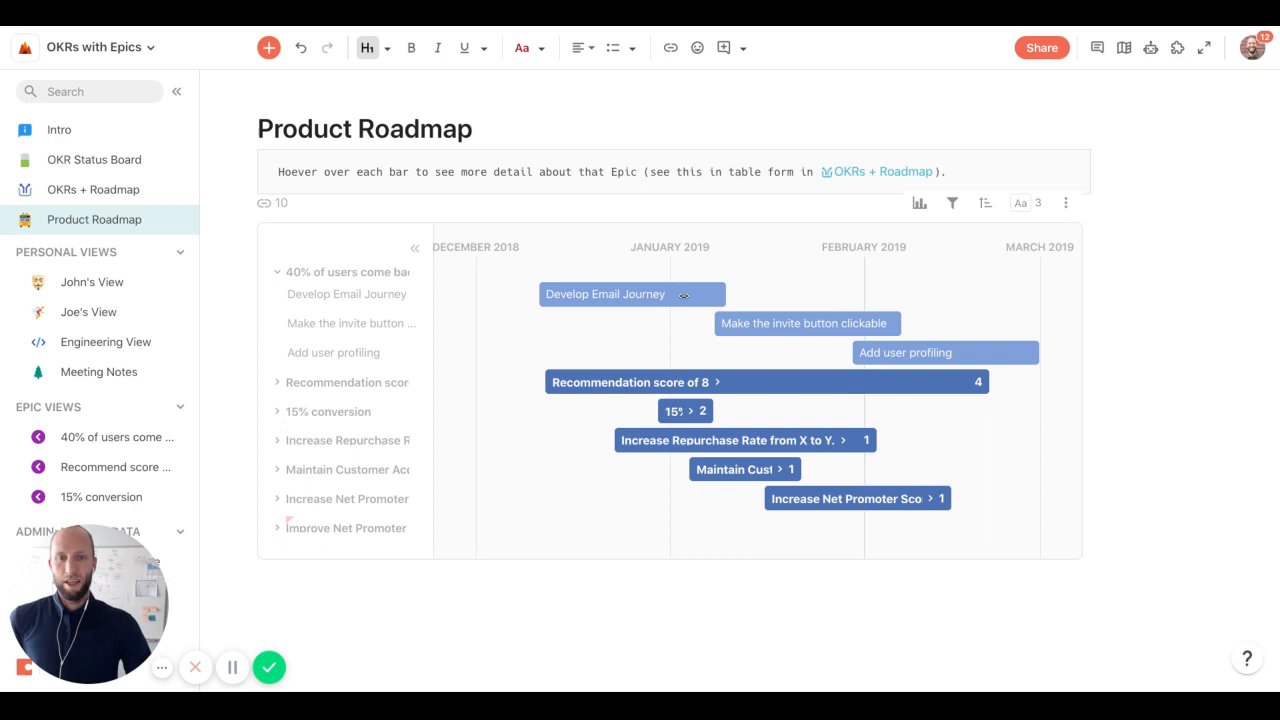
pyautogui.moveTo(628, 294)
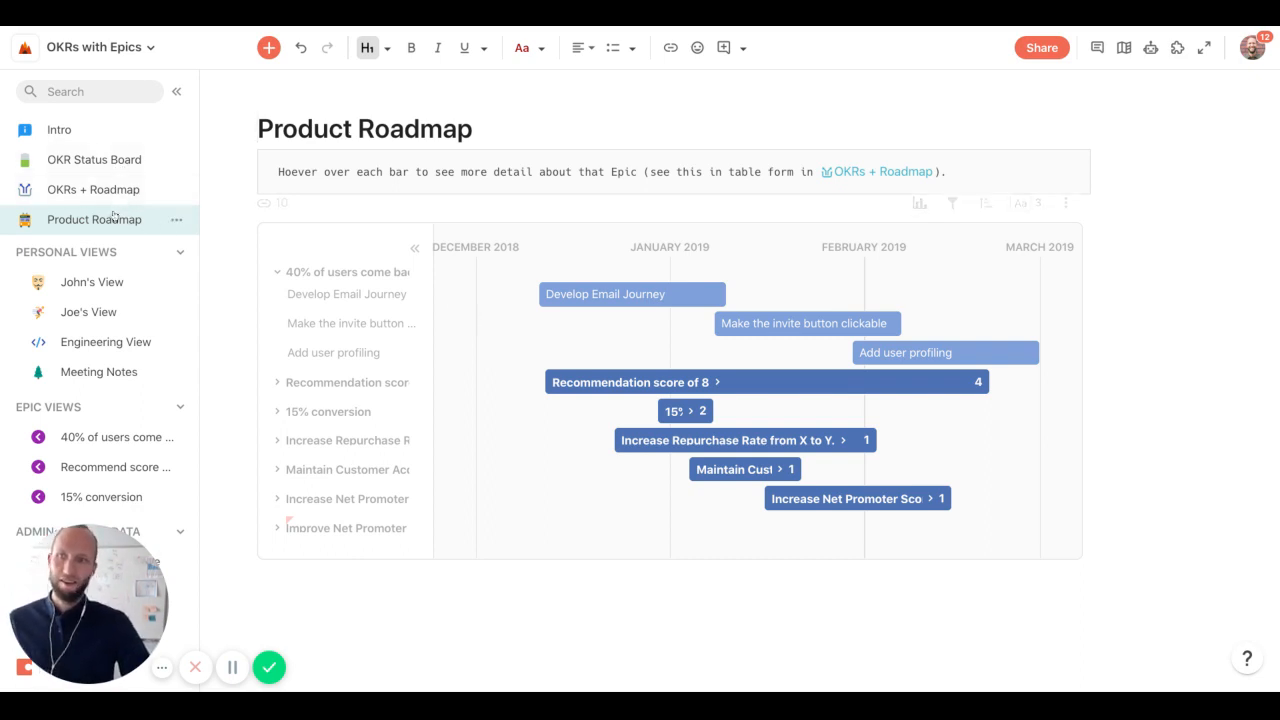
pyautogui.click(92, 188)
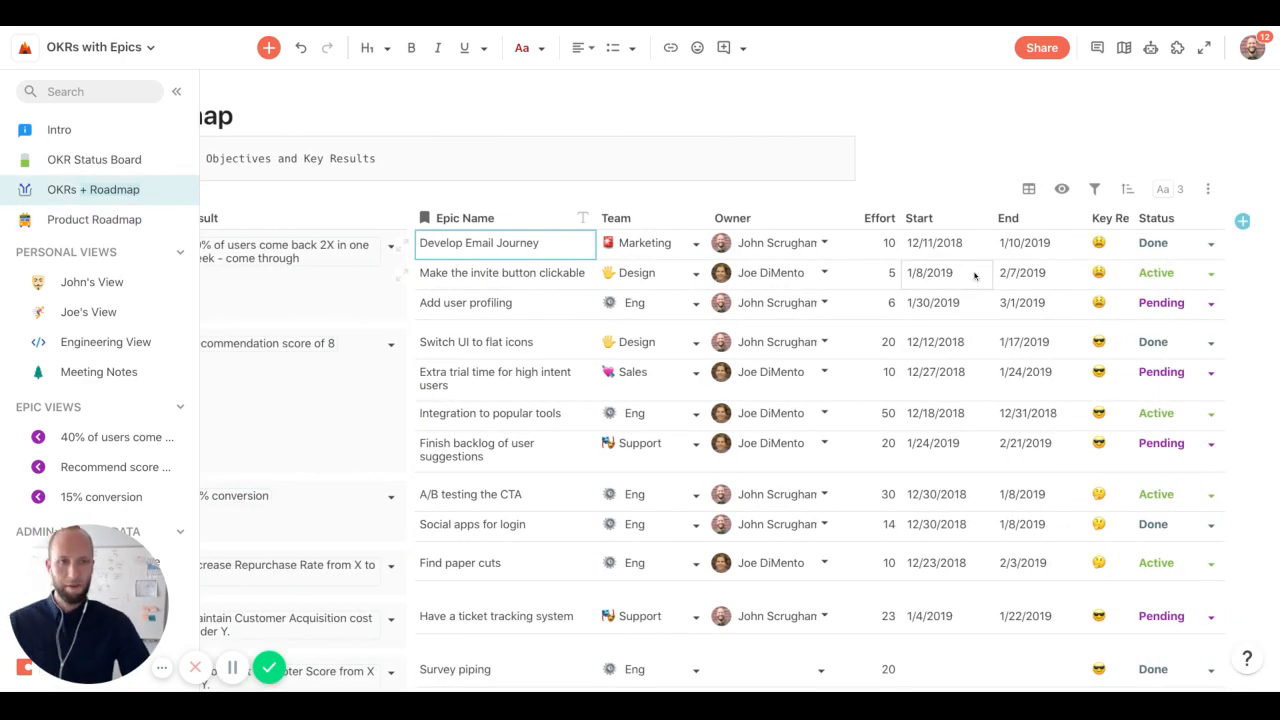
# Set the invite-button epic's start date and status to Done, then return to the OKR Status Board
pyautogui.click(928, 272)
pyautogui.write('11')
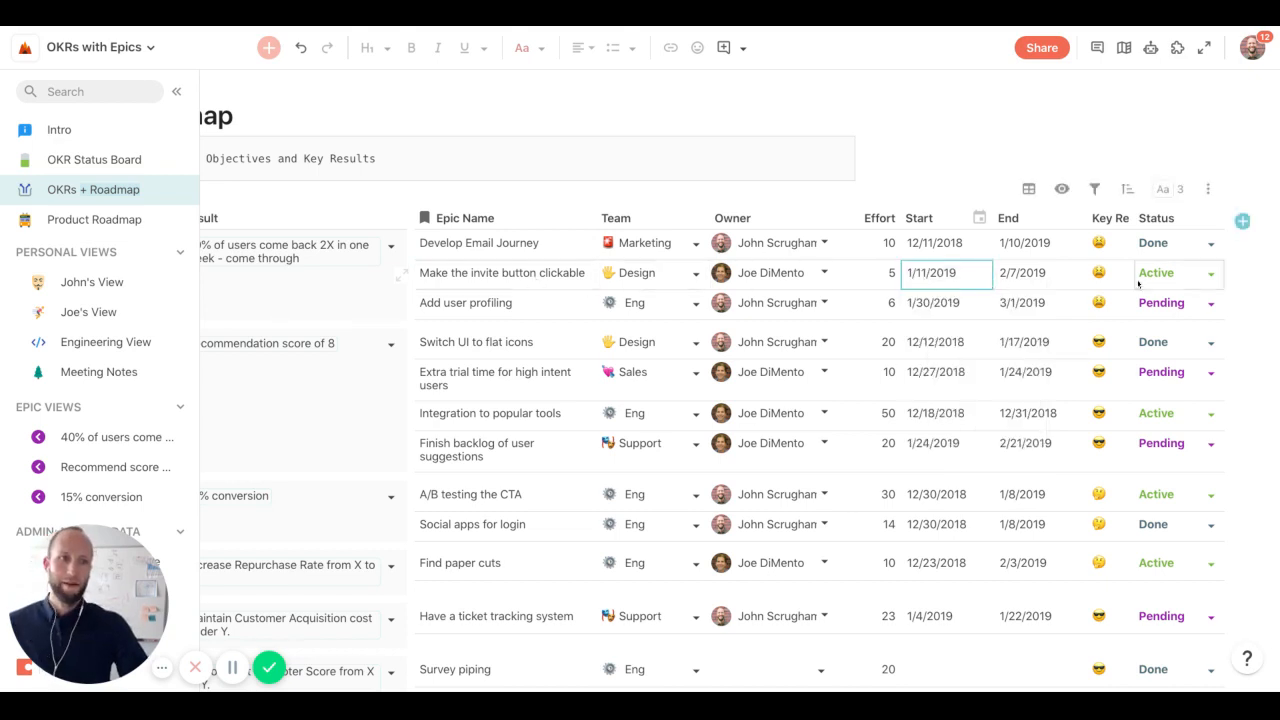
pyautogui.click(1178, 272)
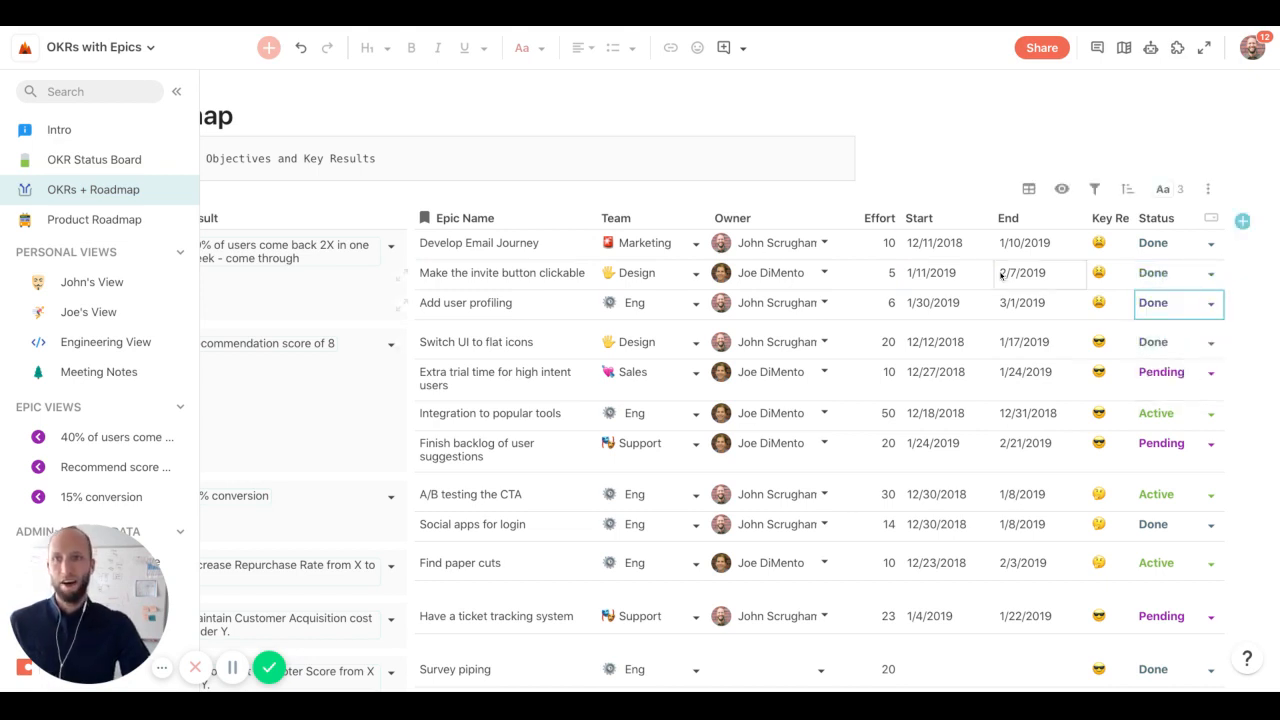
pyautogui.click(92, 160)
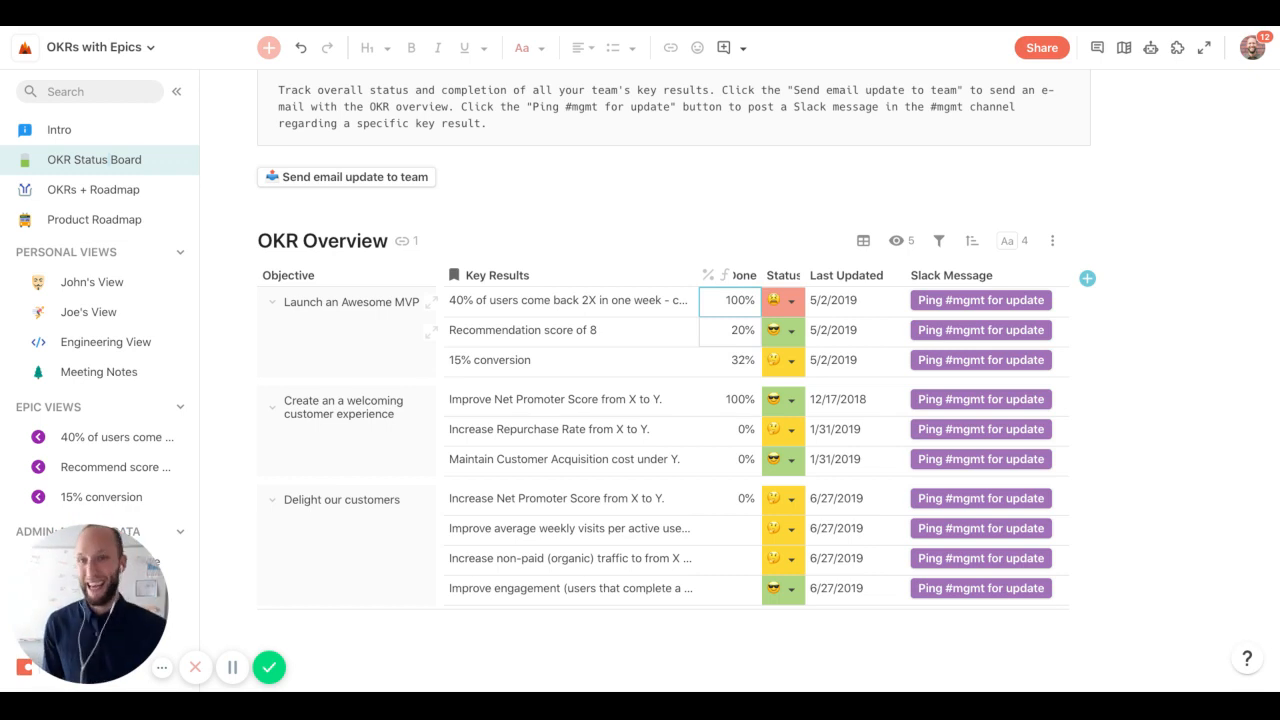
# Inspect the % Done values, including the first key result at 100%, then switch to John's View
pyautogui.click(730, 330)
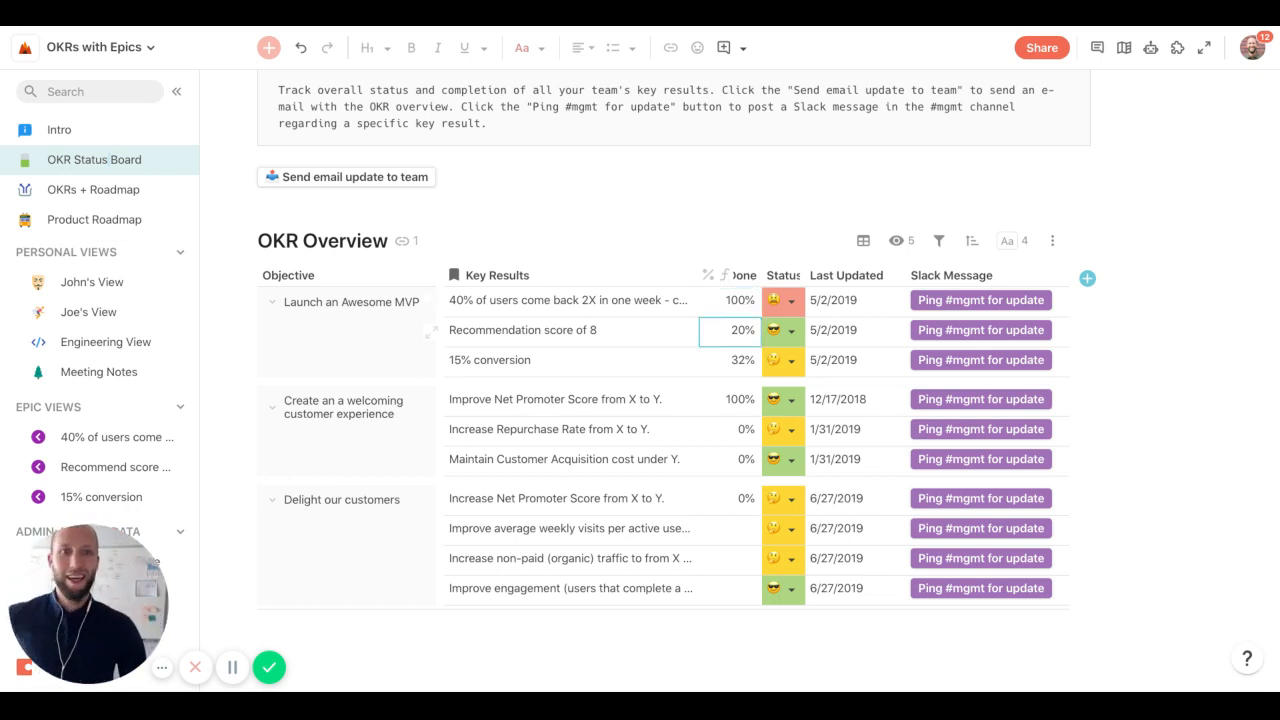
pyautogui.moveTo(630, 332)
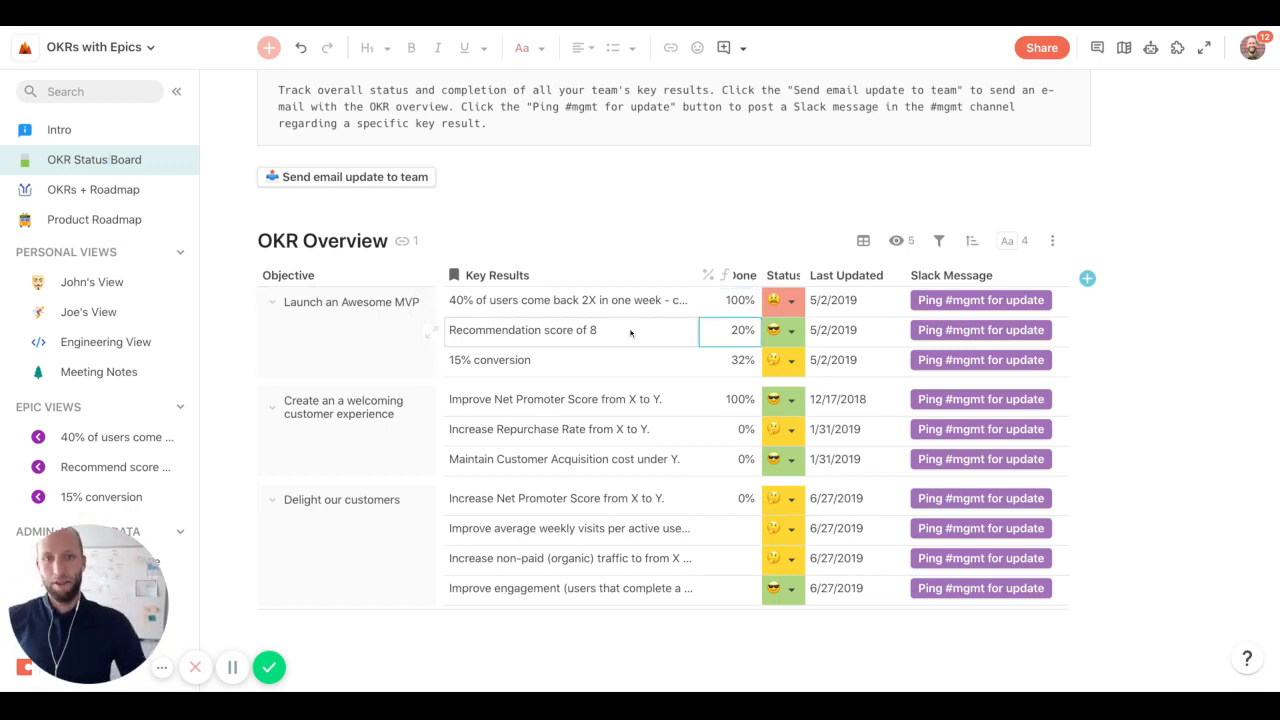
pyautogui.click(740, 300)
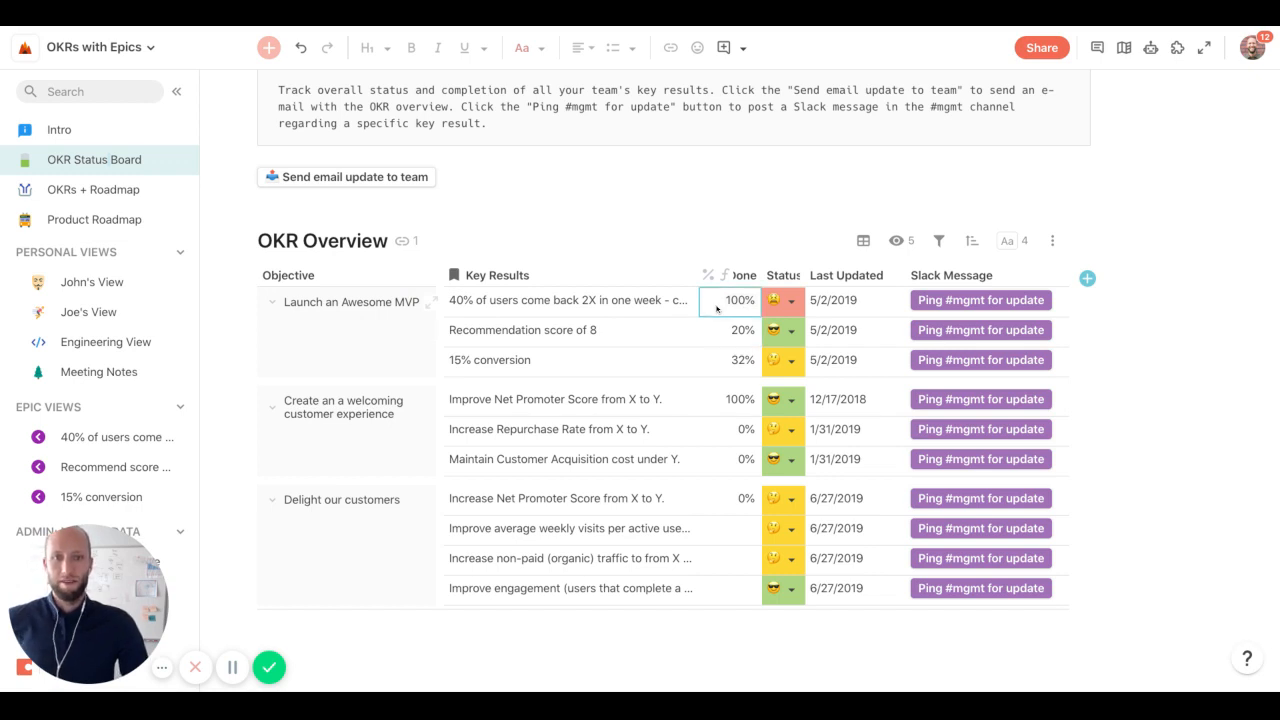
pyautogui.click(738, 300)
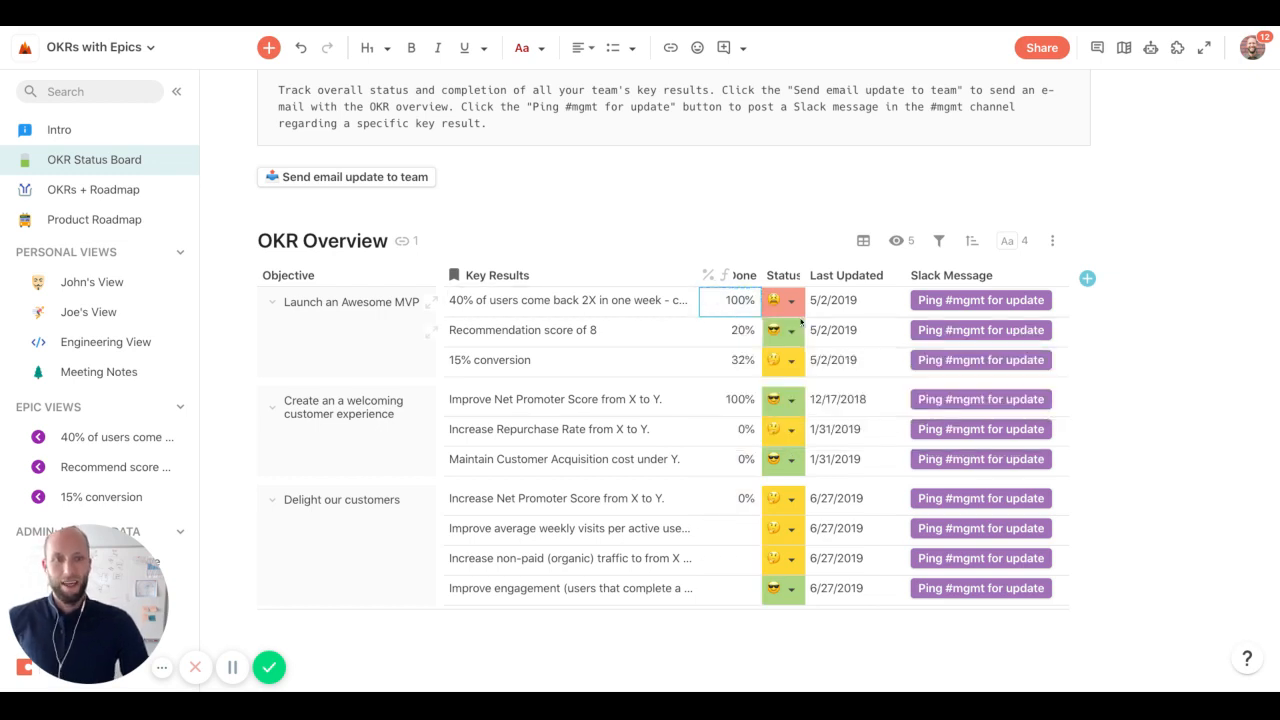
pyautogui.click(782, 330)
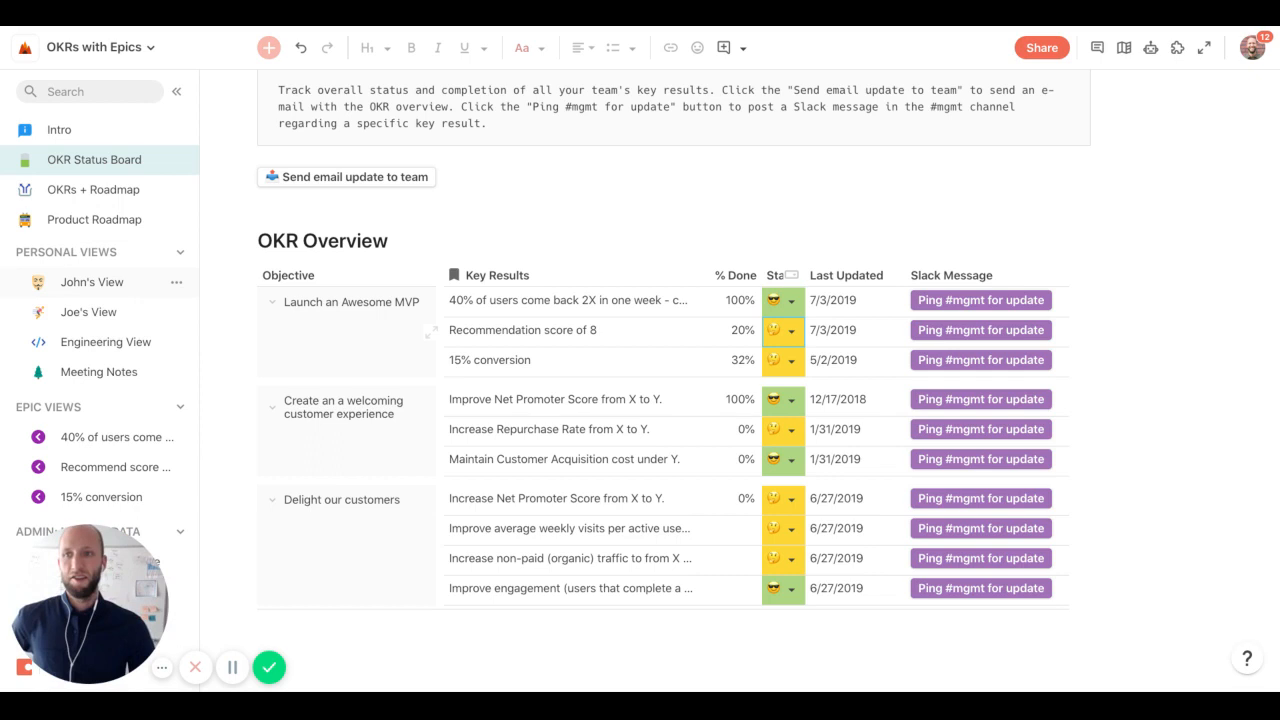
pyautogui.click(92, 280)
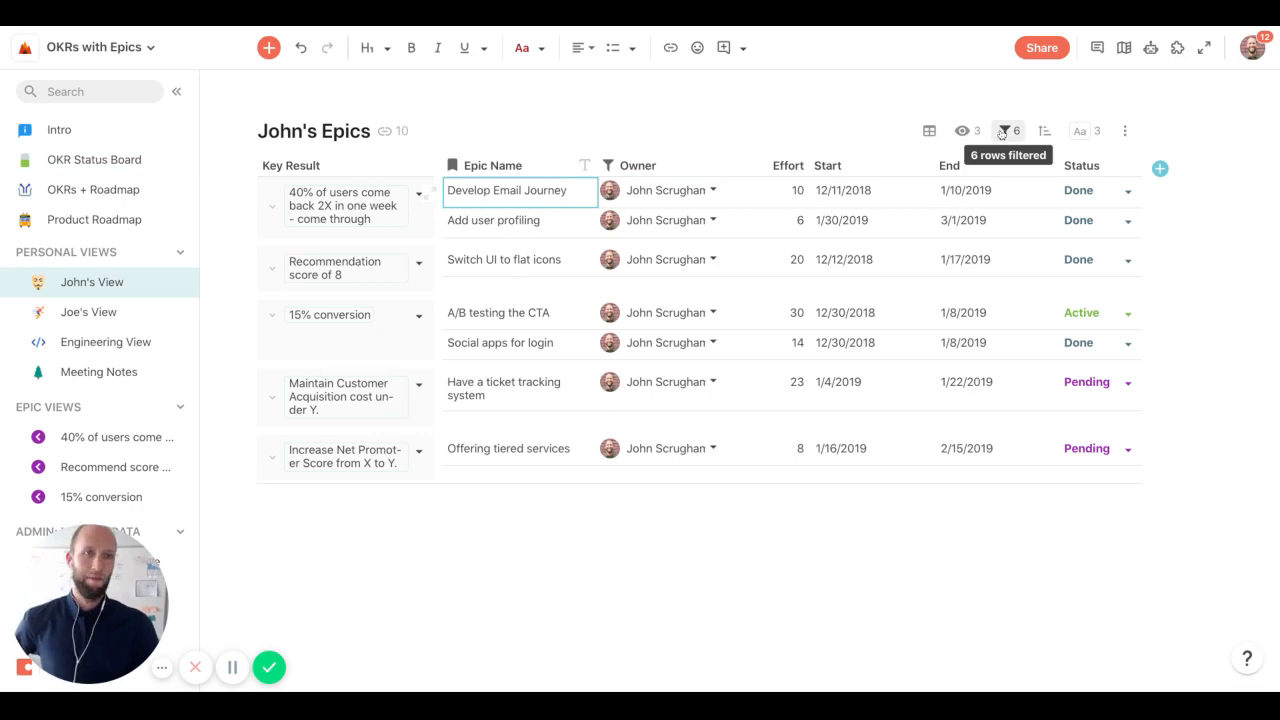
# Reveal John's View filter and its owner-equals-current-user condition
pyautogui.click(1008, 130)
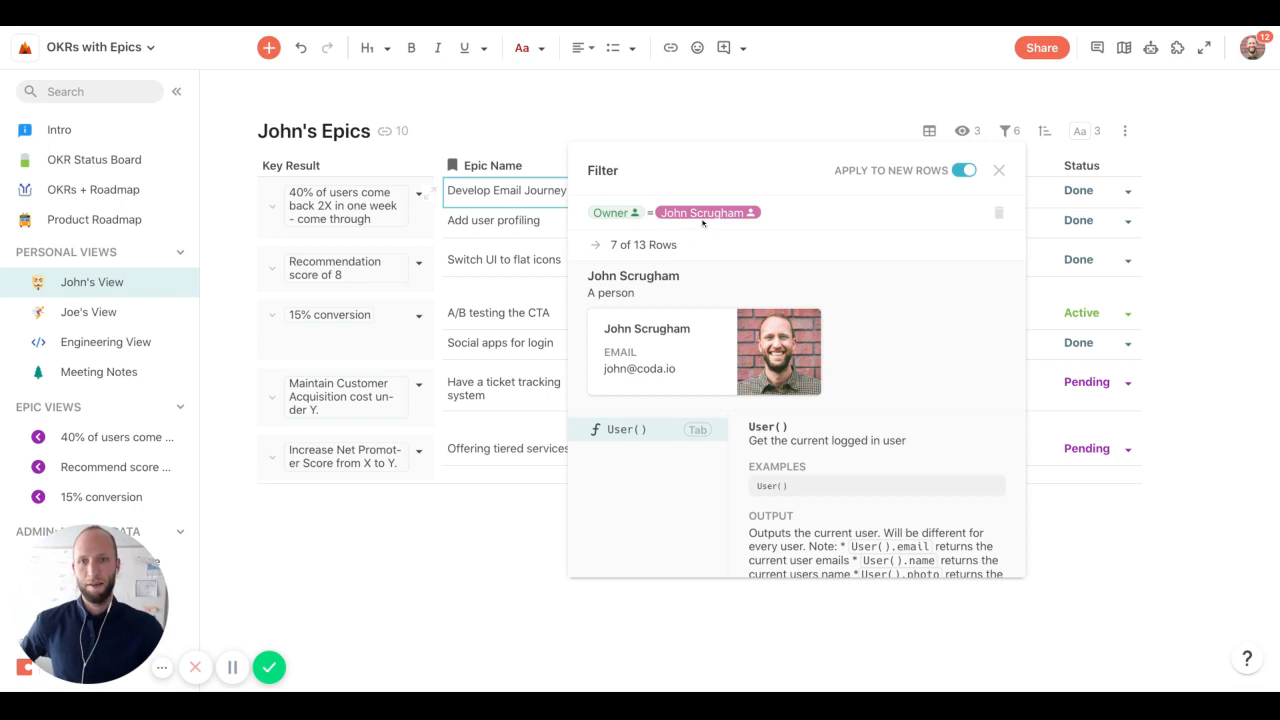
pyautogui.click(108, 436)
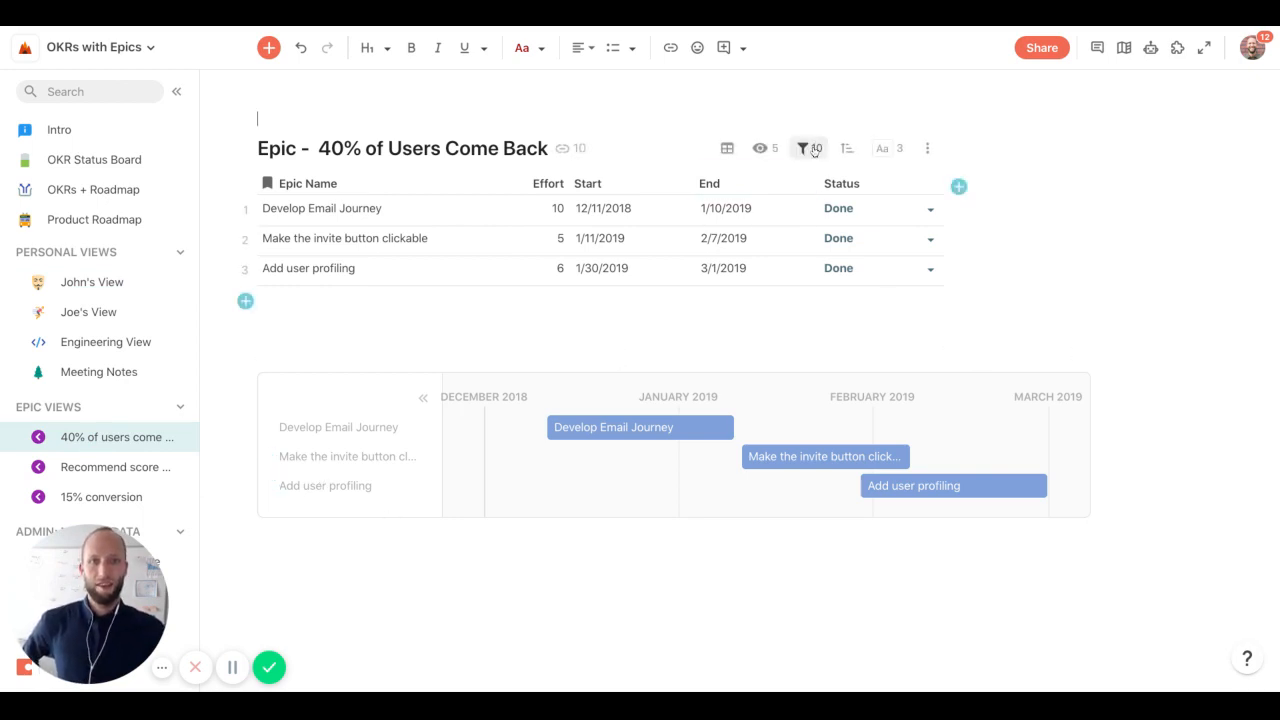
pyautogui.click(804, 148)
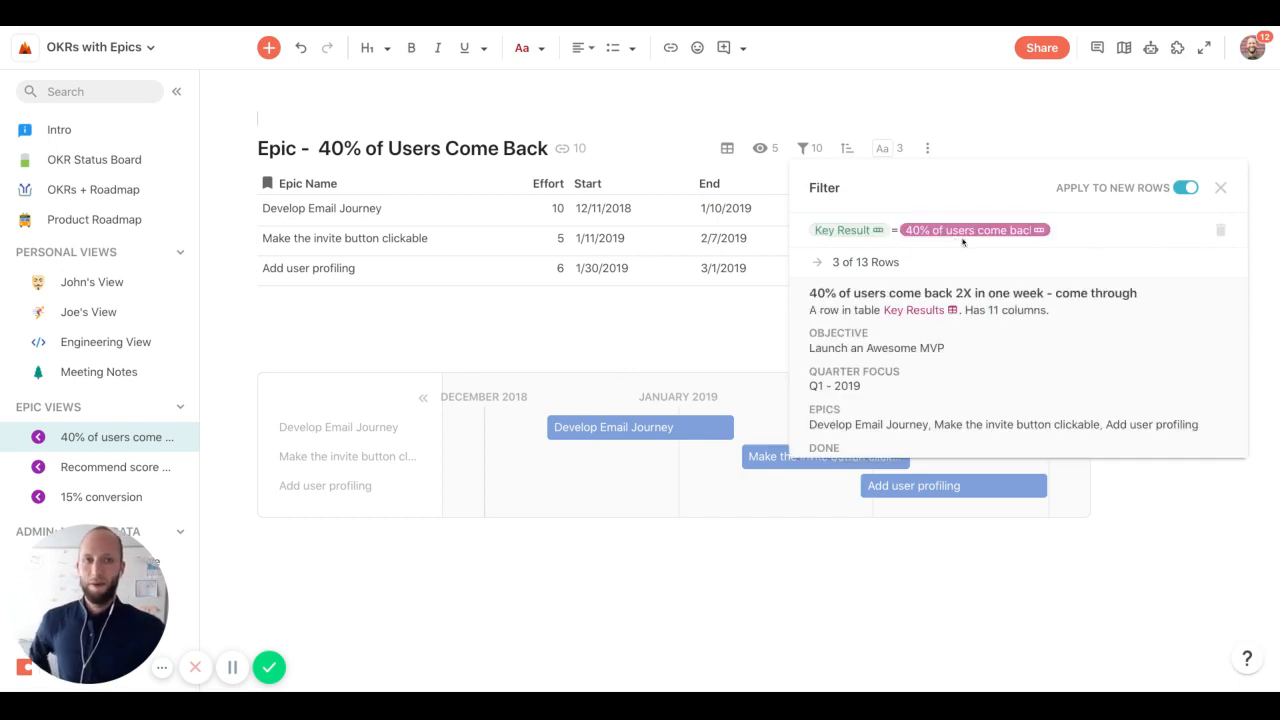
pyautogui.moveTo(384, 344)
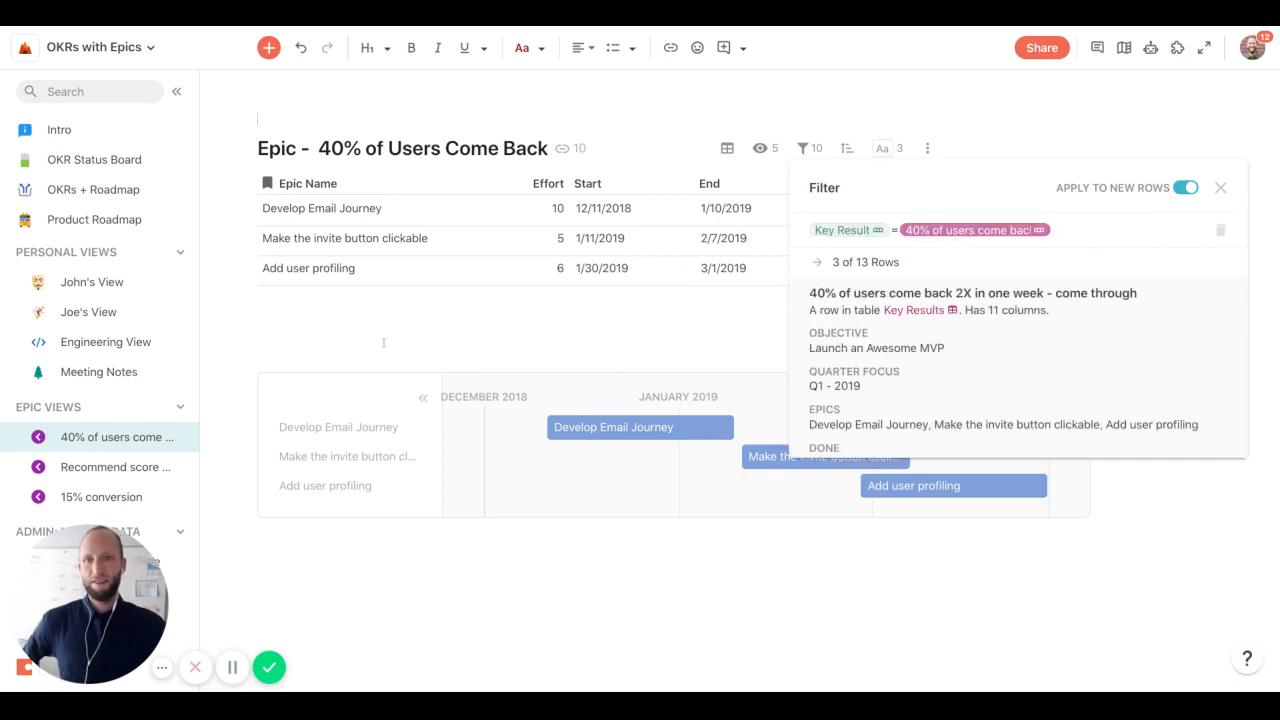
pyautogui.click(1220, 188)
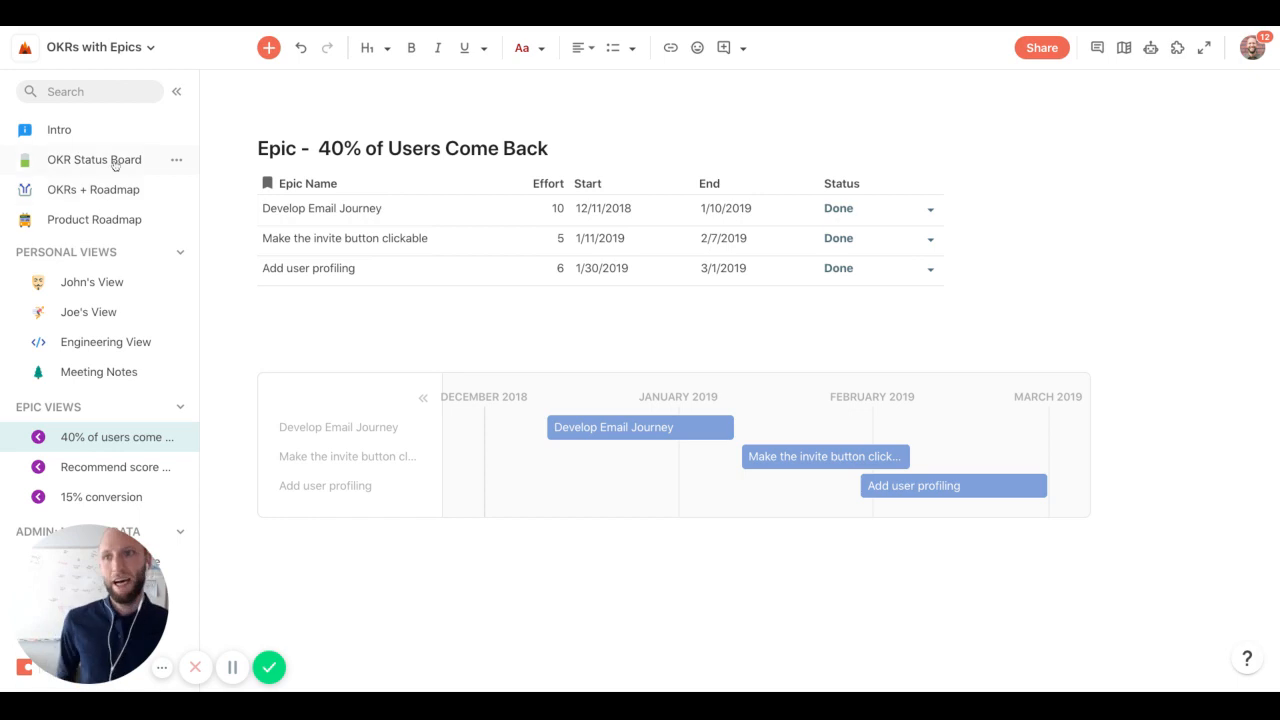
# Revisit the grouped OKRs + Roadmap table, then return to the OKR Status Board
pyautogui.click(92, 188)
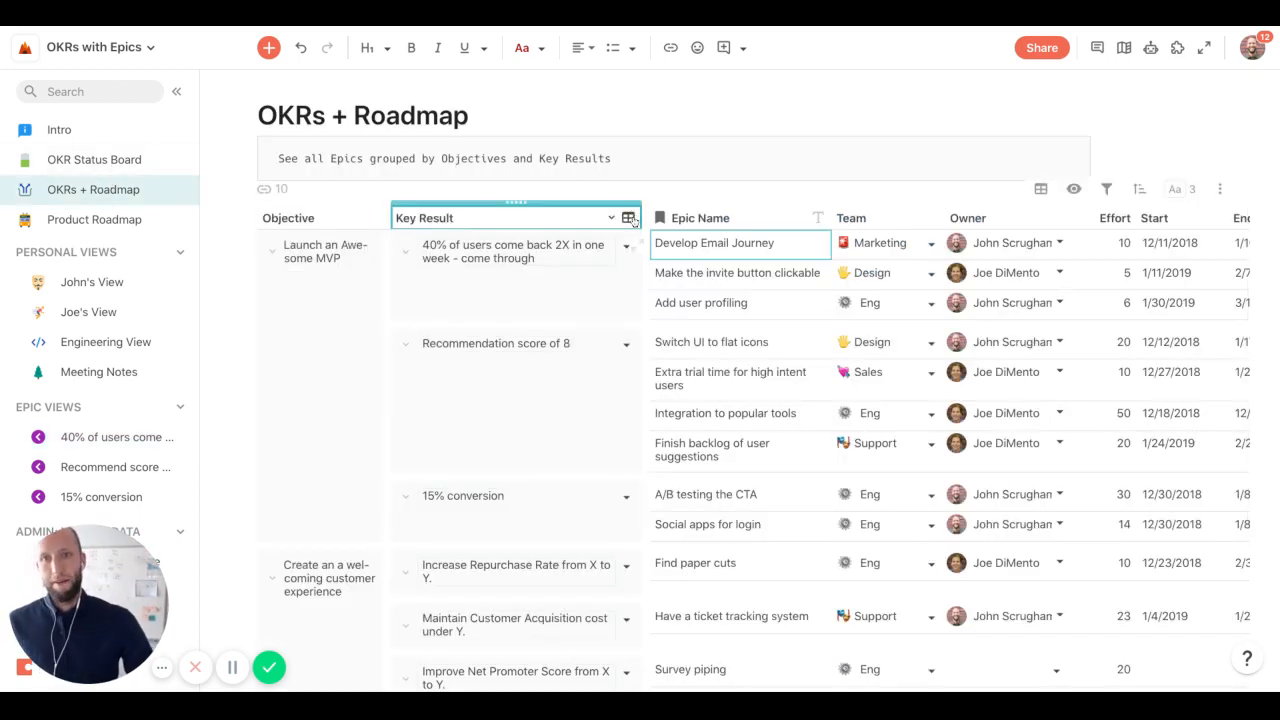
pyautogui.click(628, 216)
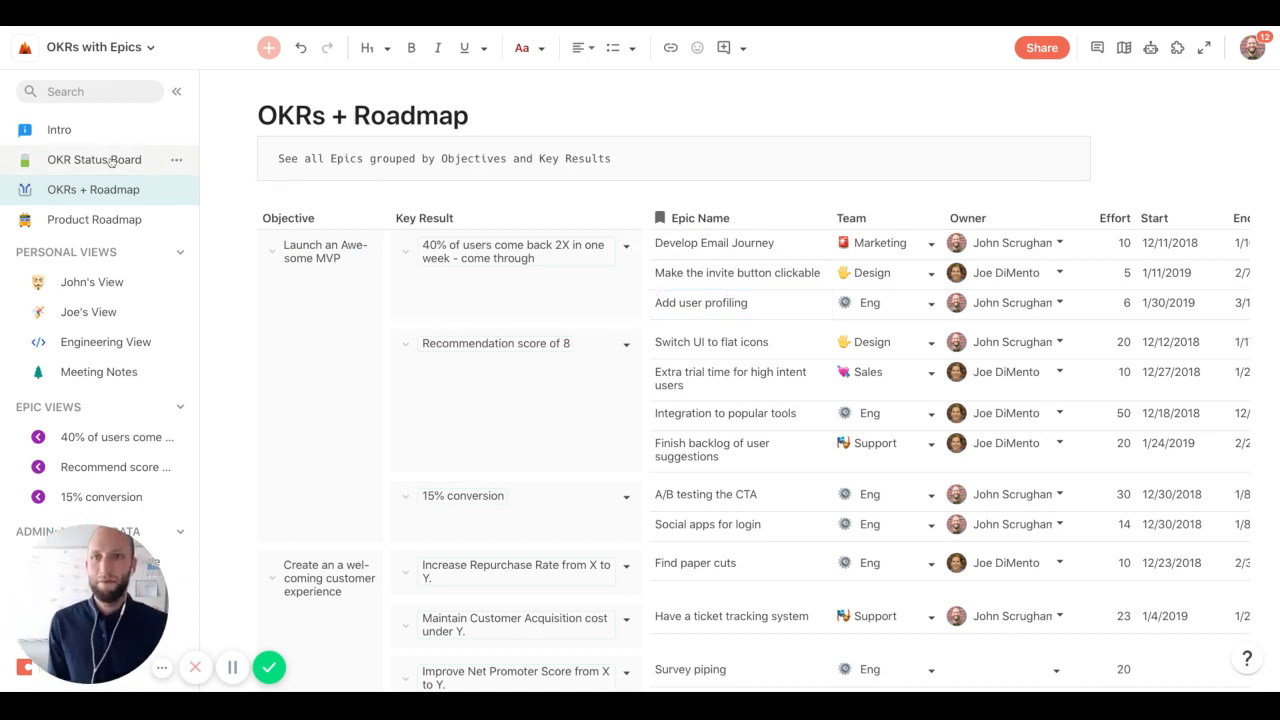
pyautogui.click(94, 160)
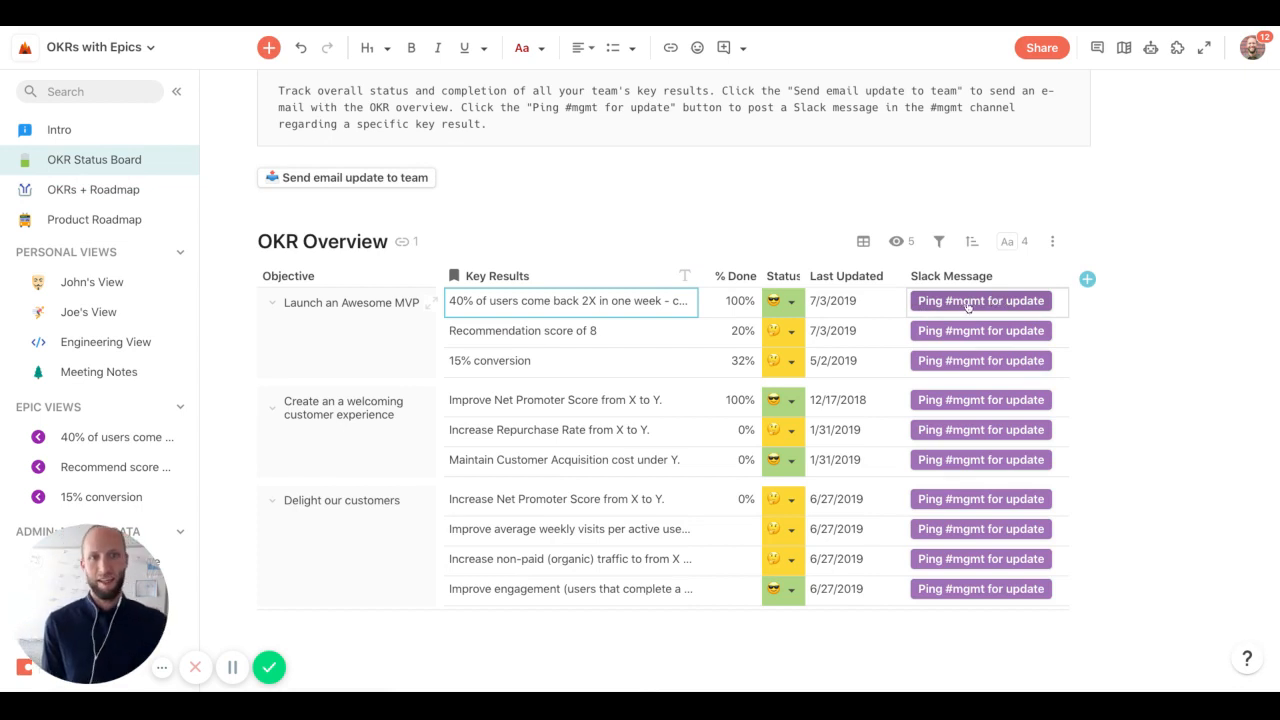
pyautogui.moveTo(346, 176)
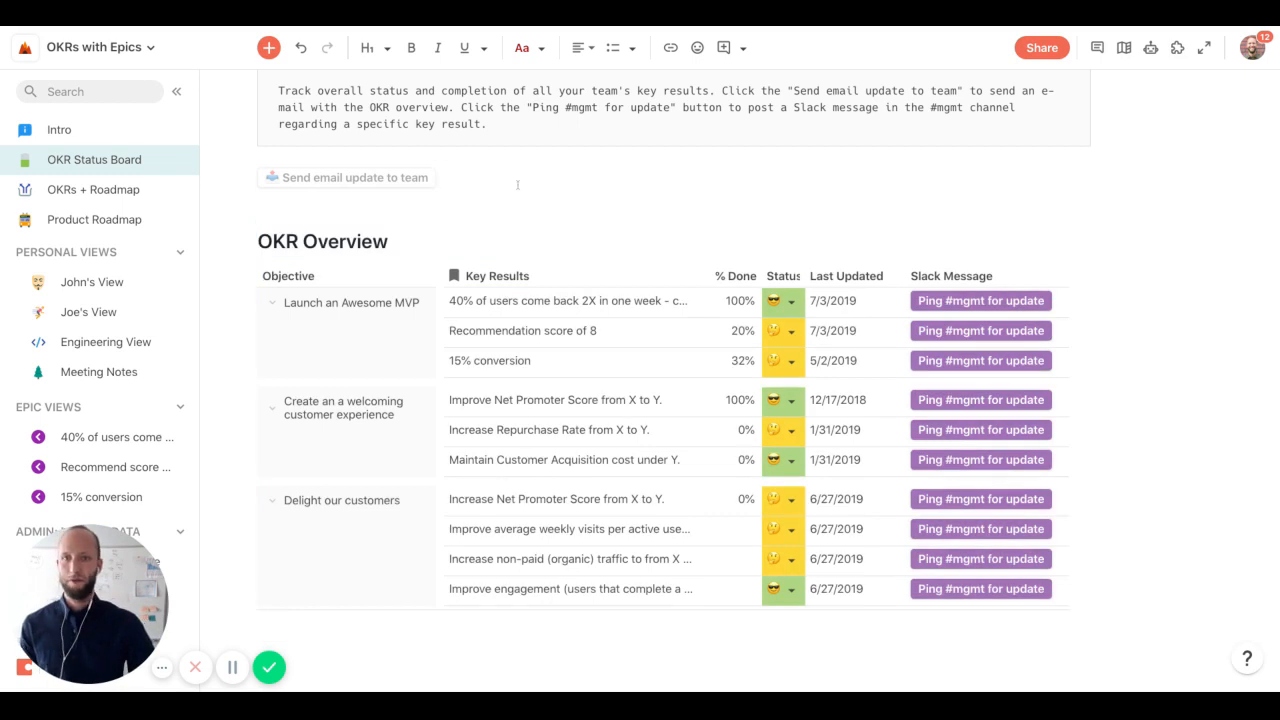
# Trigger the Send email update to team button, then browse Slack and Gmail button options in the insert menu
pyautogui.click(346, 176)
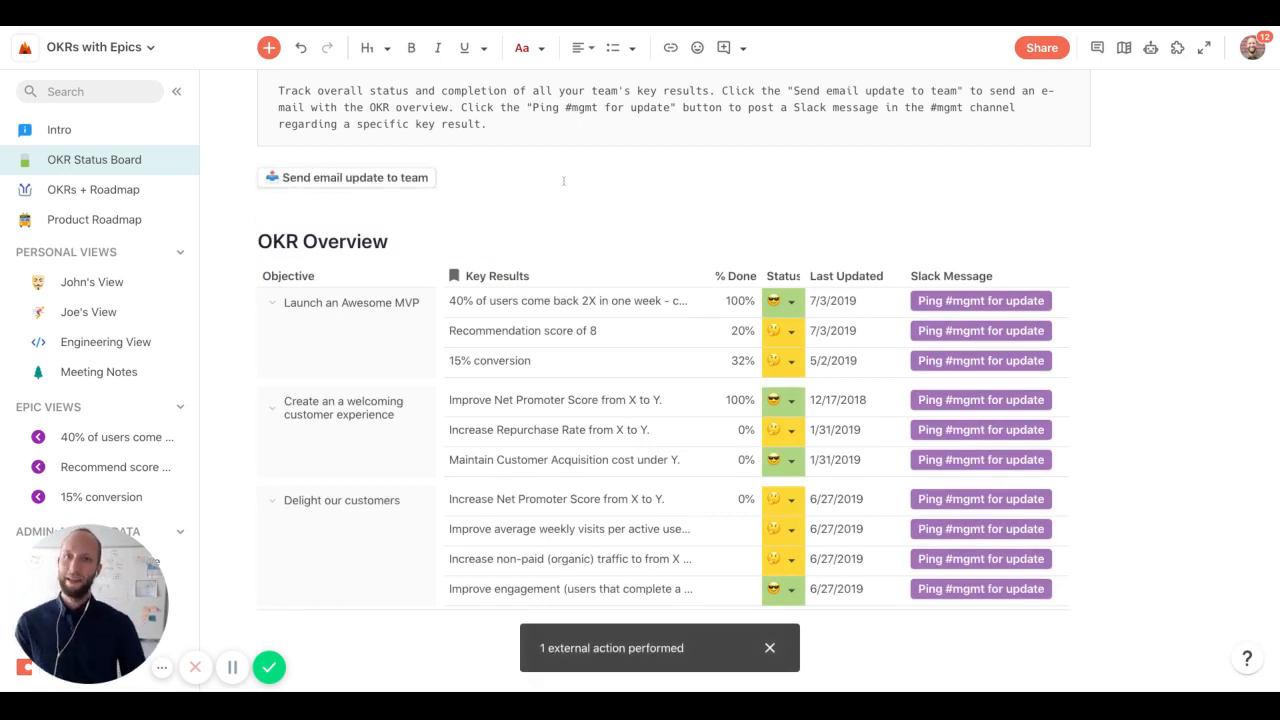
pyautogui.click(268, 48)
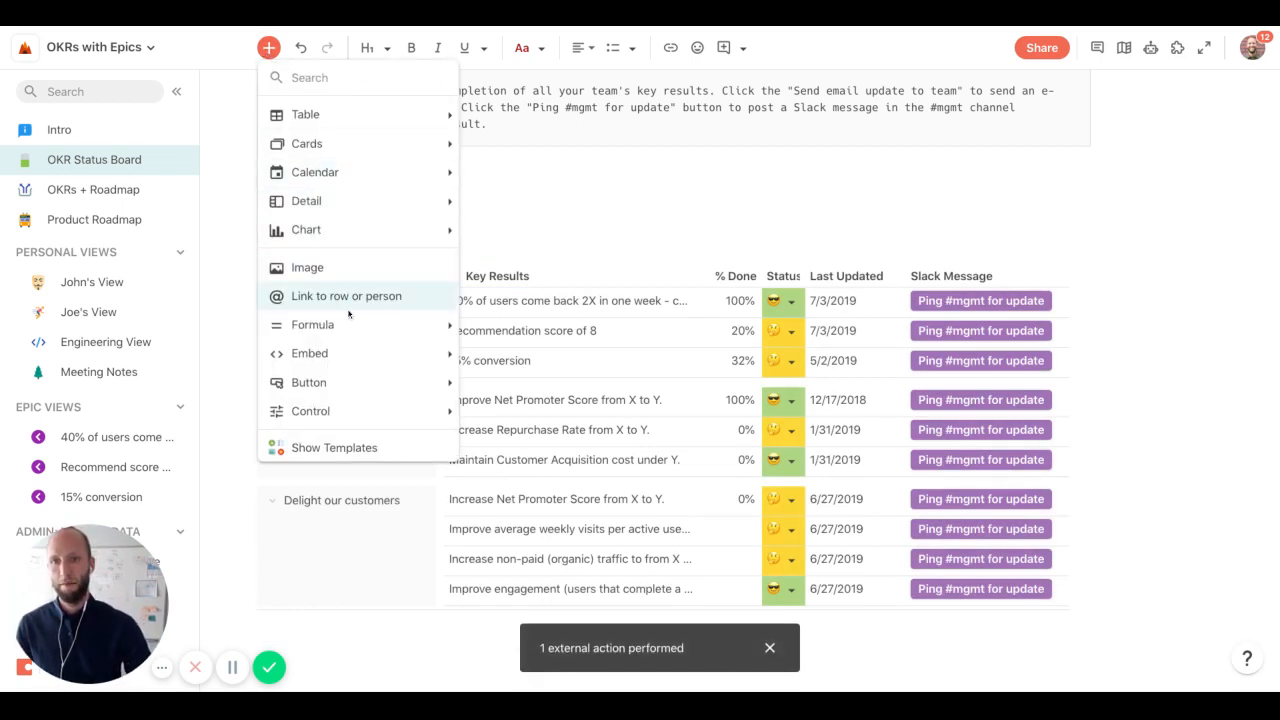
pyautogui.click(308, 382)
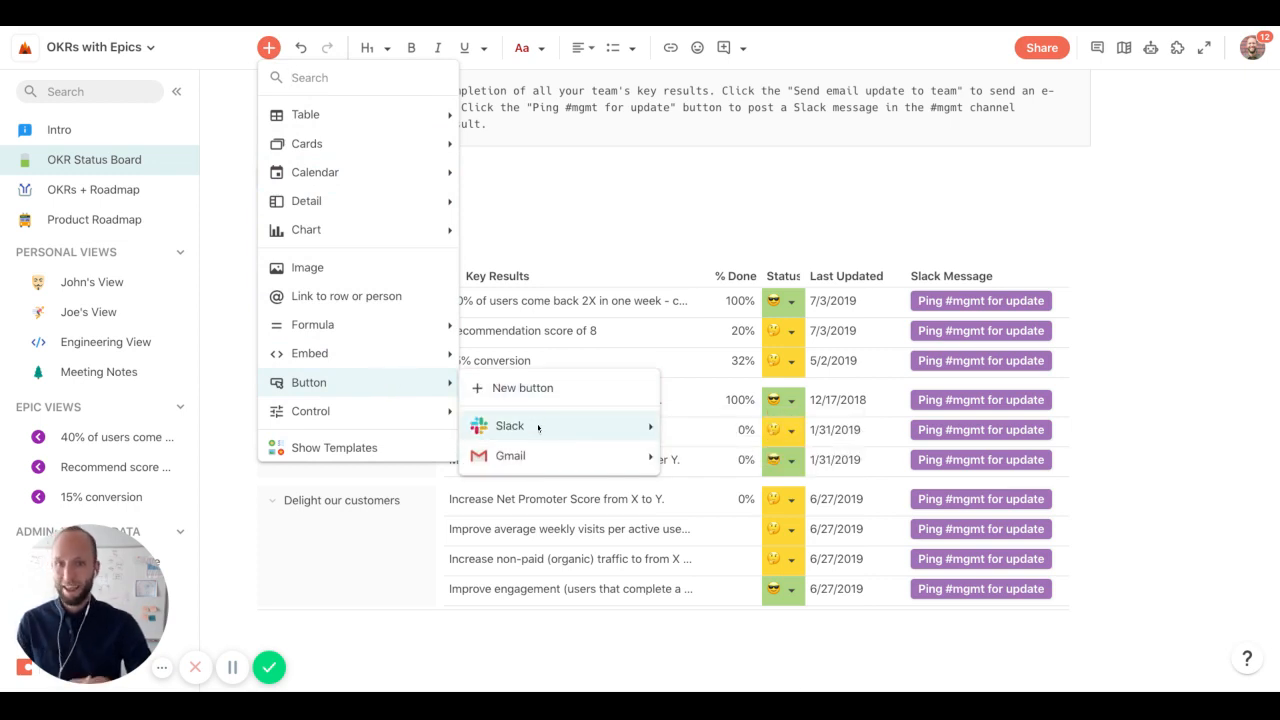
pyautogui.moveTo(524, 388)
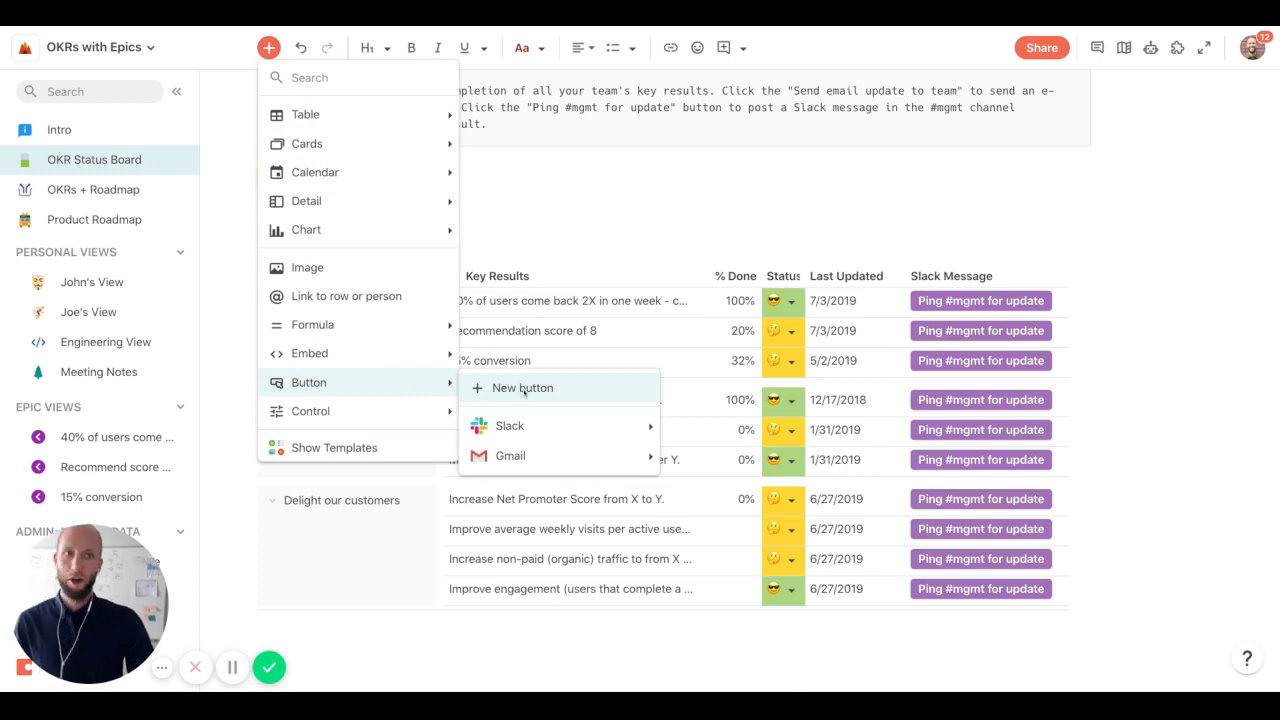
pyautogui.click(524, 388)
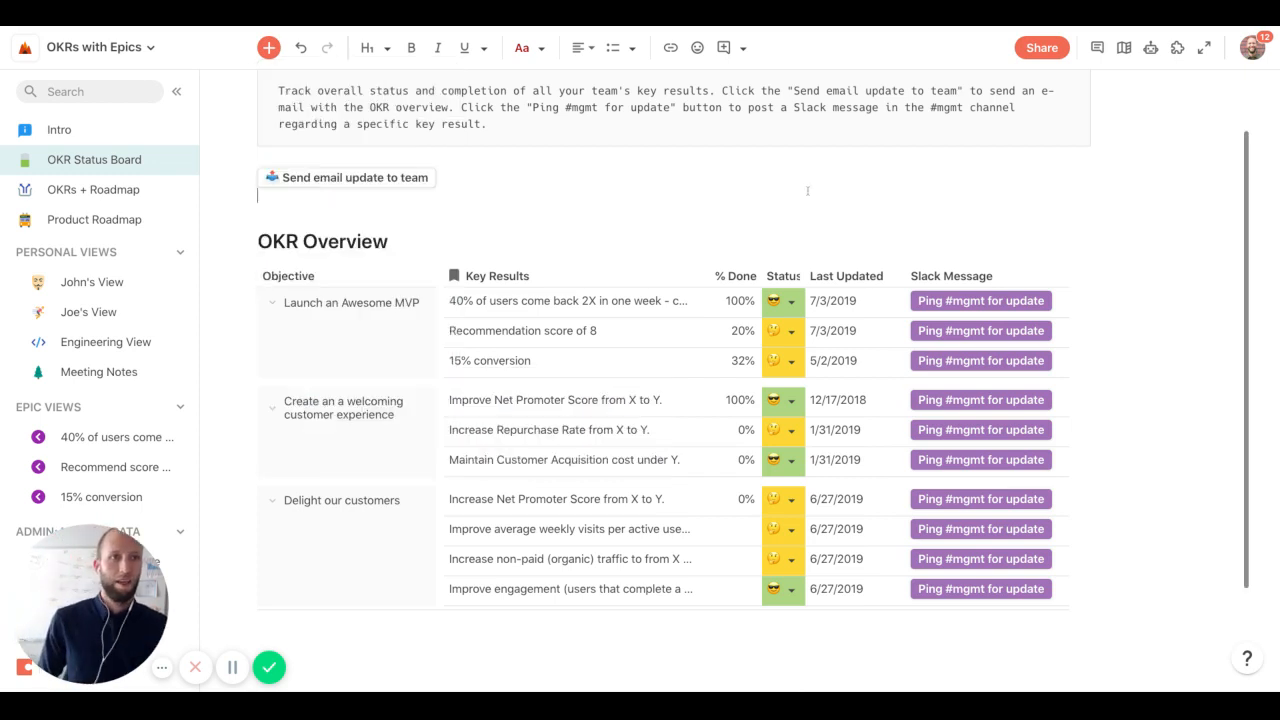
pyautogui.click(1176, 48)
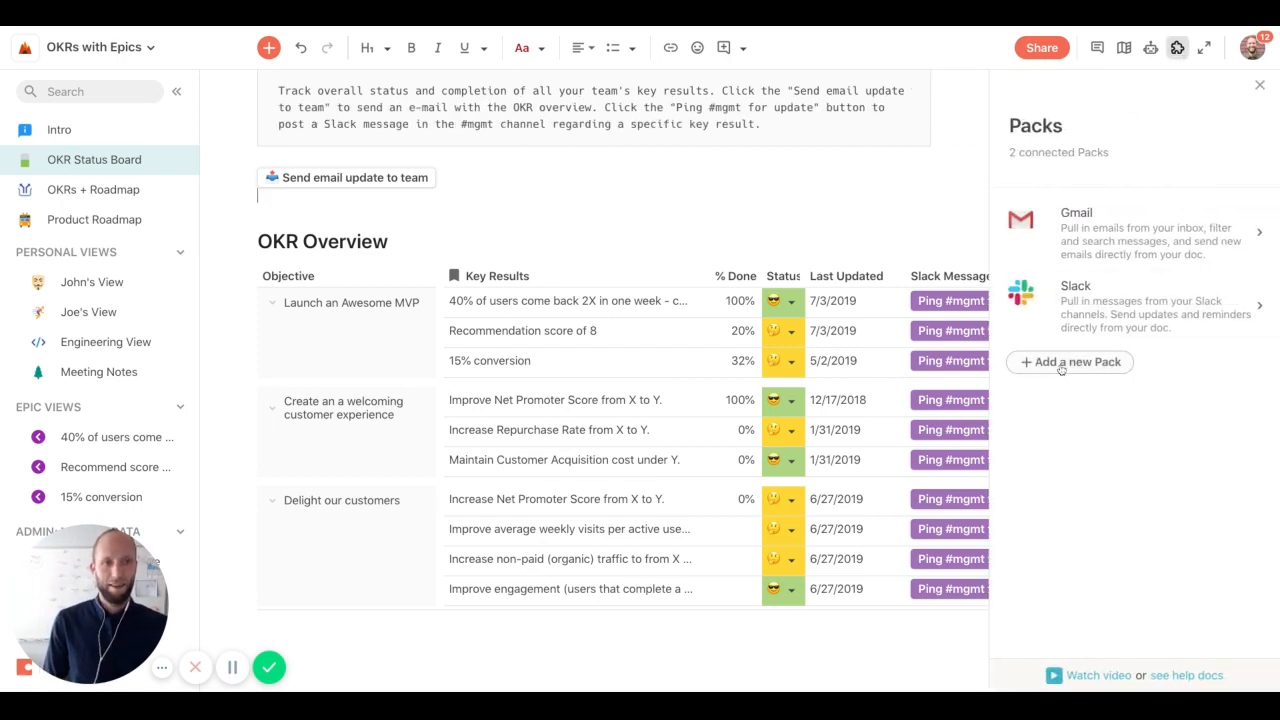
pyautogui.click(1076, 362)
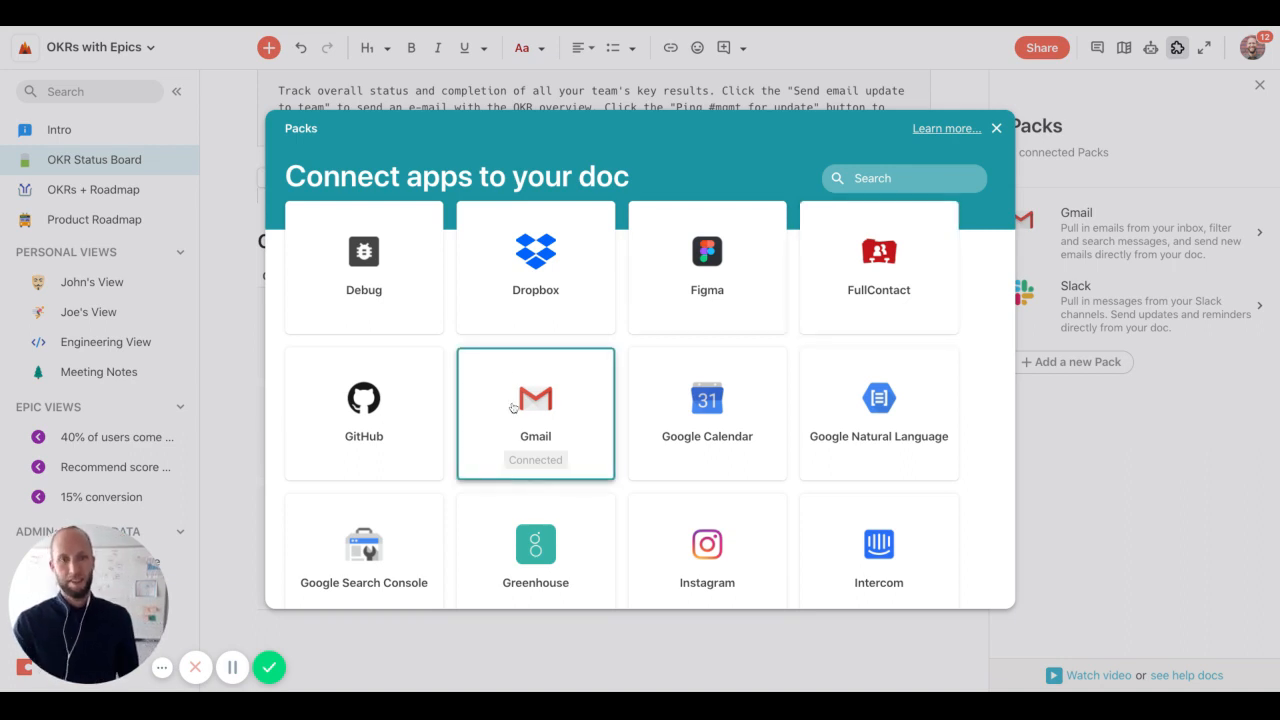
pyautogui.scroll(-3)
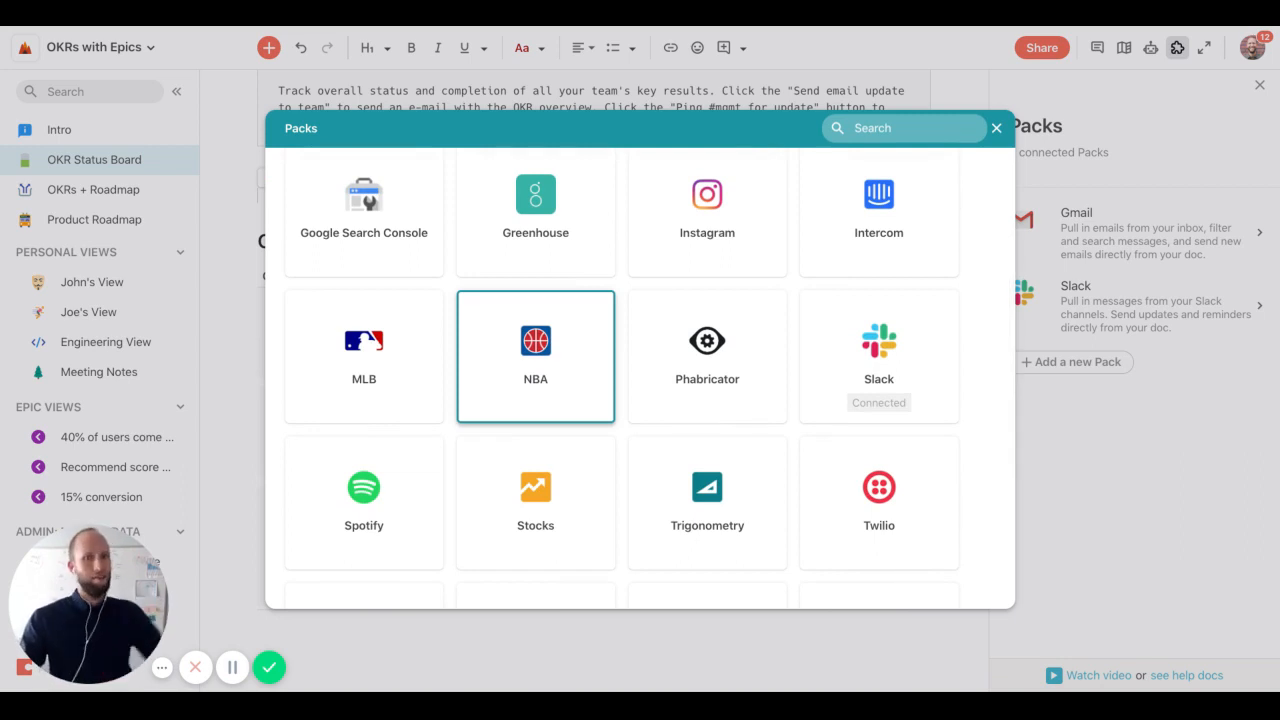
pyautogui.scroll(-3)
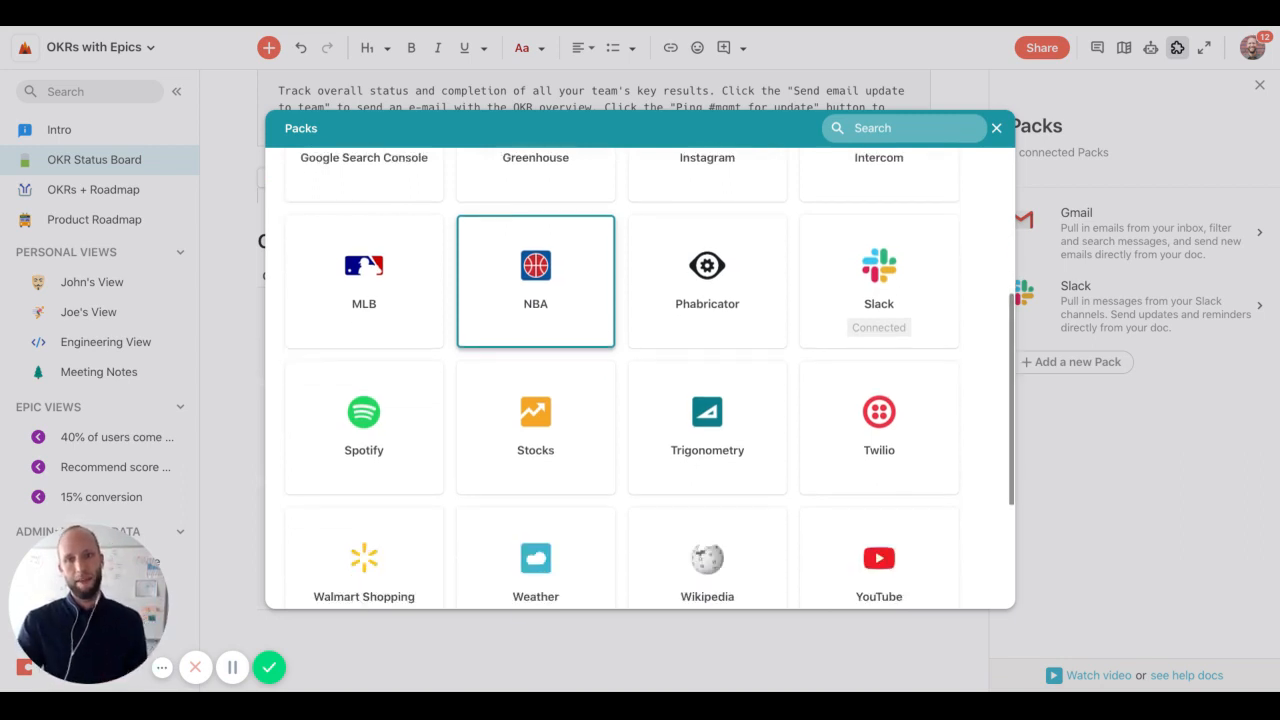
pyautogui.scroll(-3)
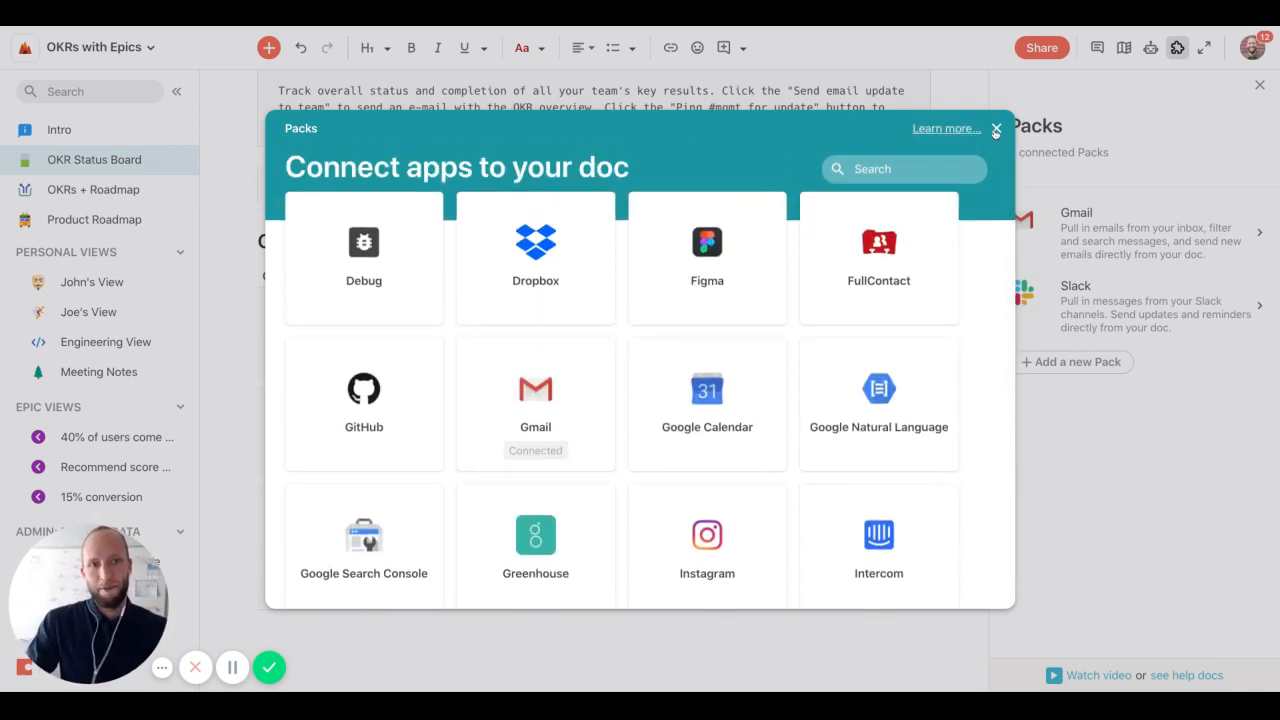
pyautogui.click(996, 130)
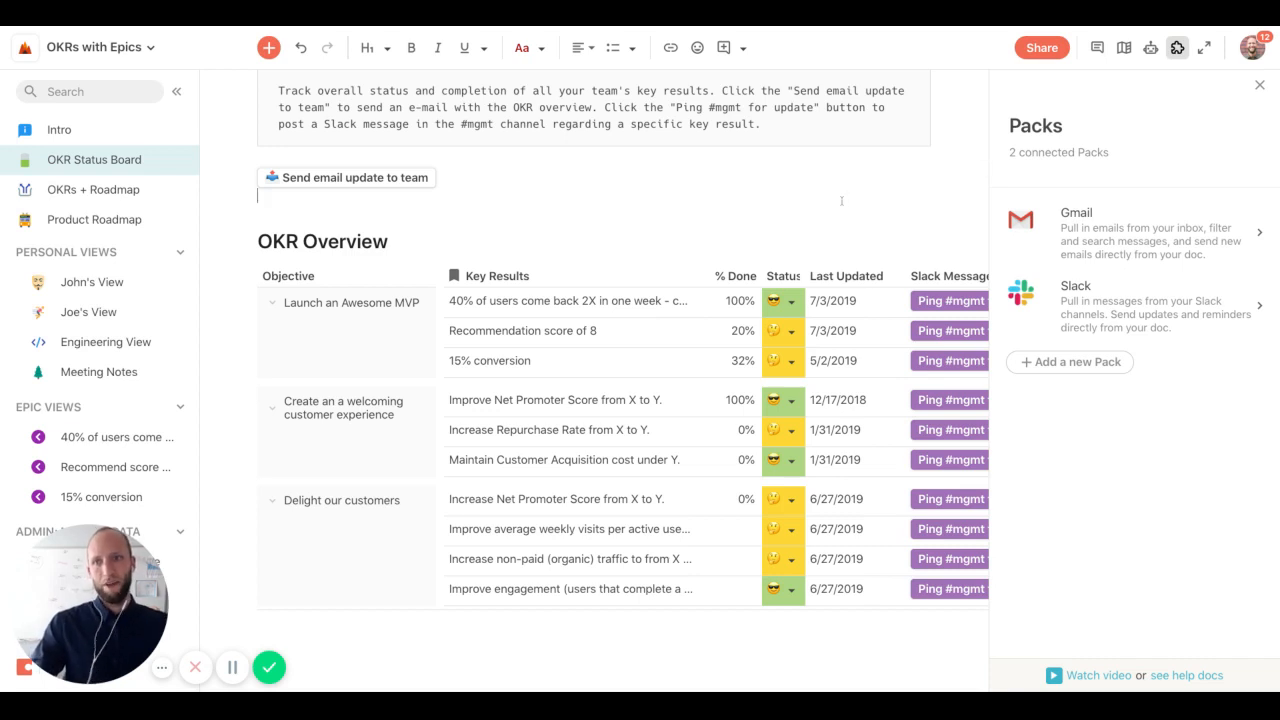
pyautogui.moveTo(1128, 122)
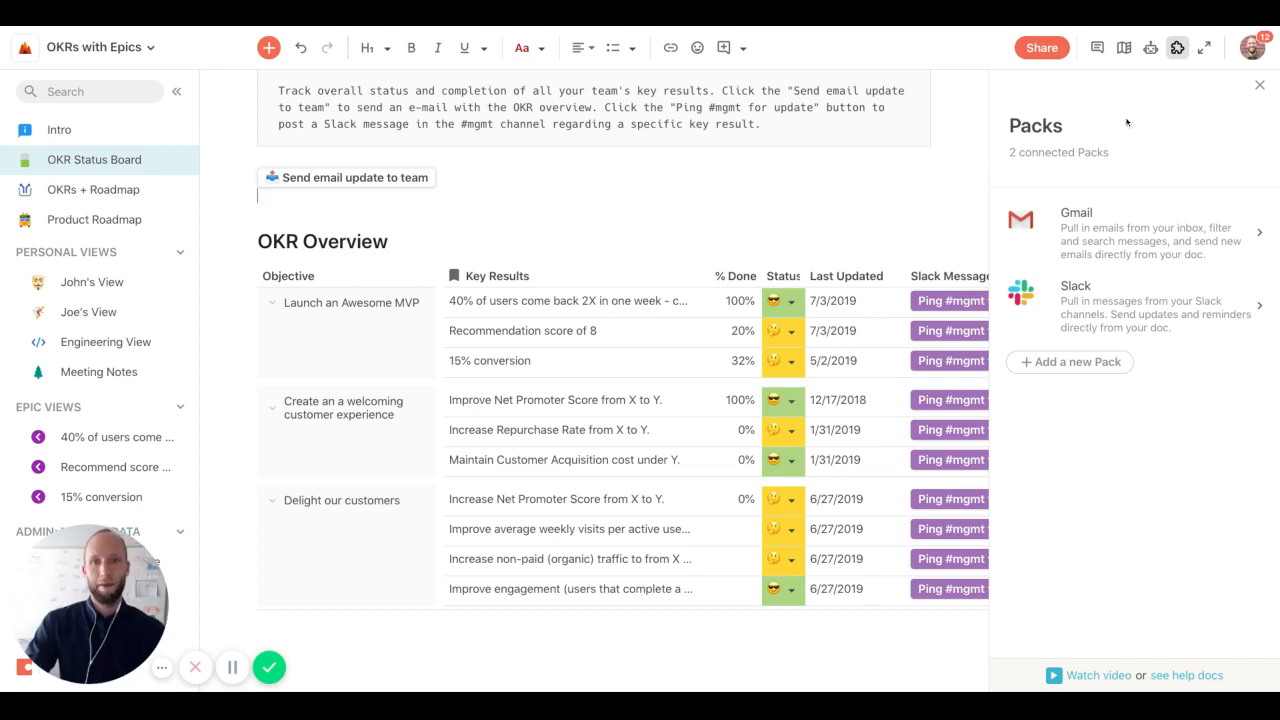
pyautogui.click(1260, 84)
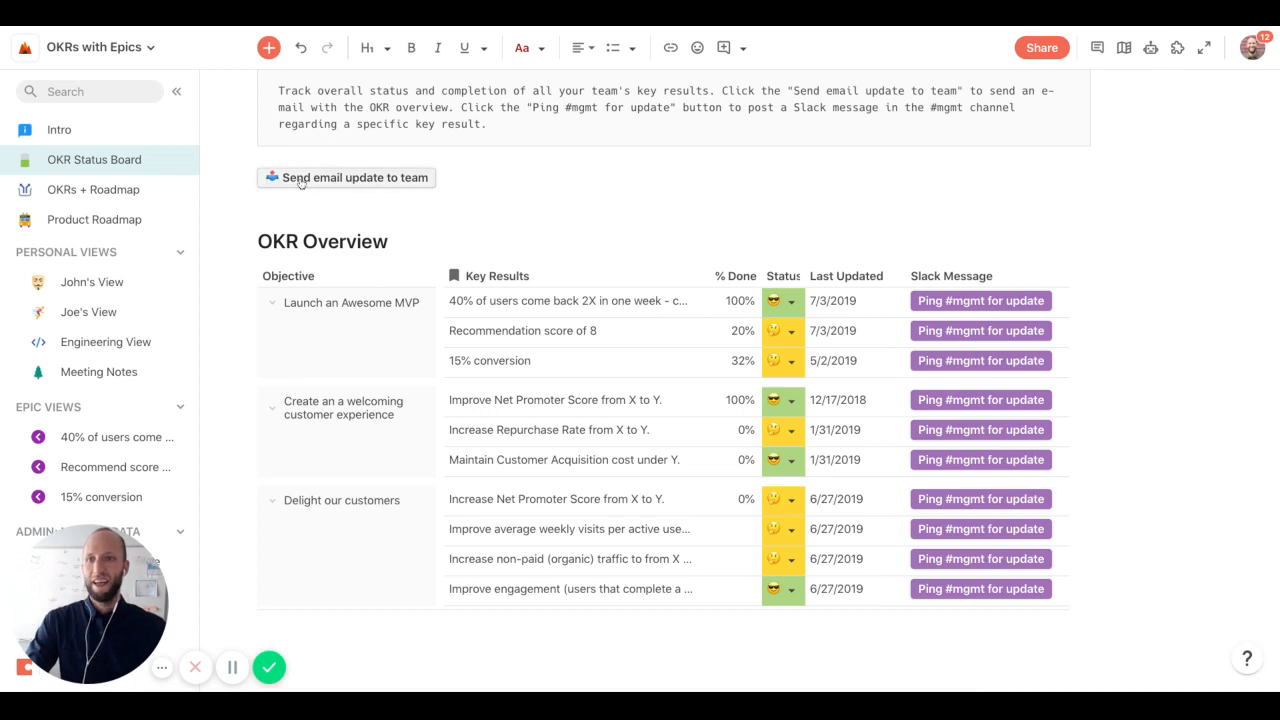
# Show the Send email update to team button's Gmail action with recipient, subject and content
pyautogui.click(346, 176)
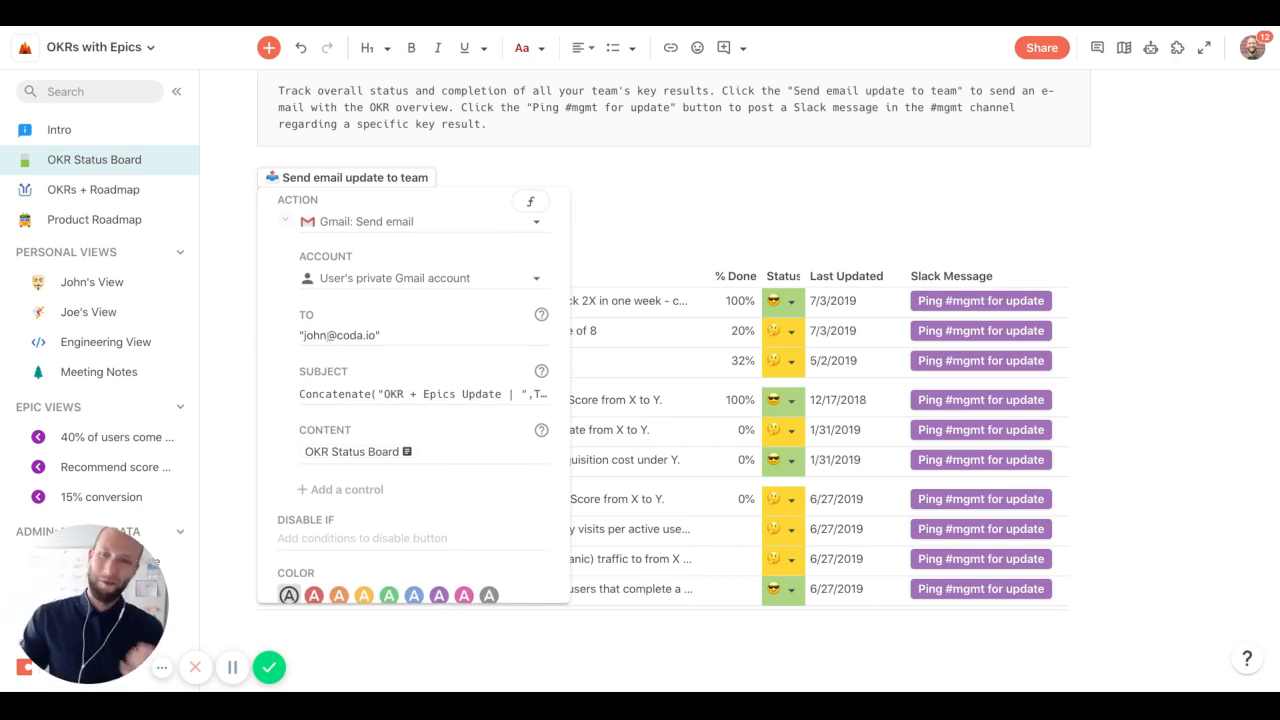
pyautogui.moveTo(384, 408)
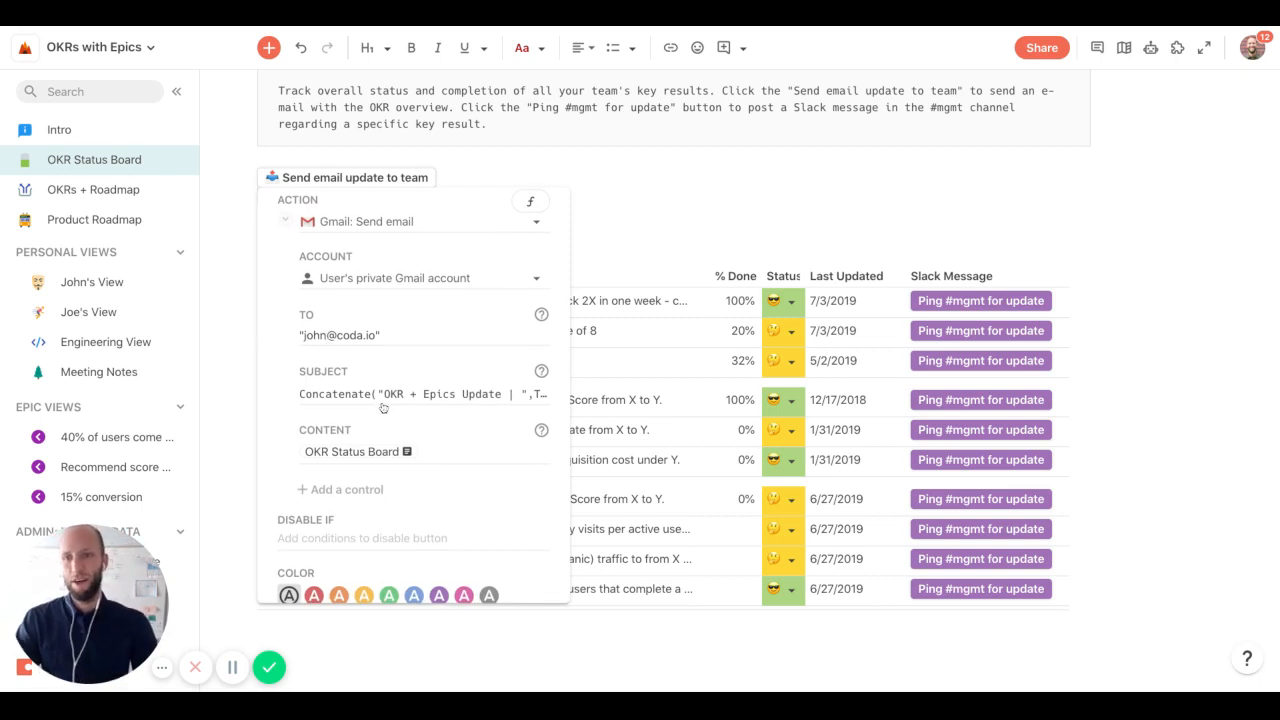